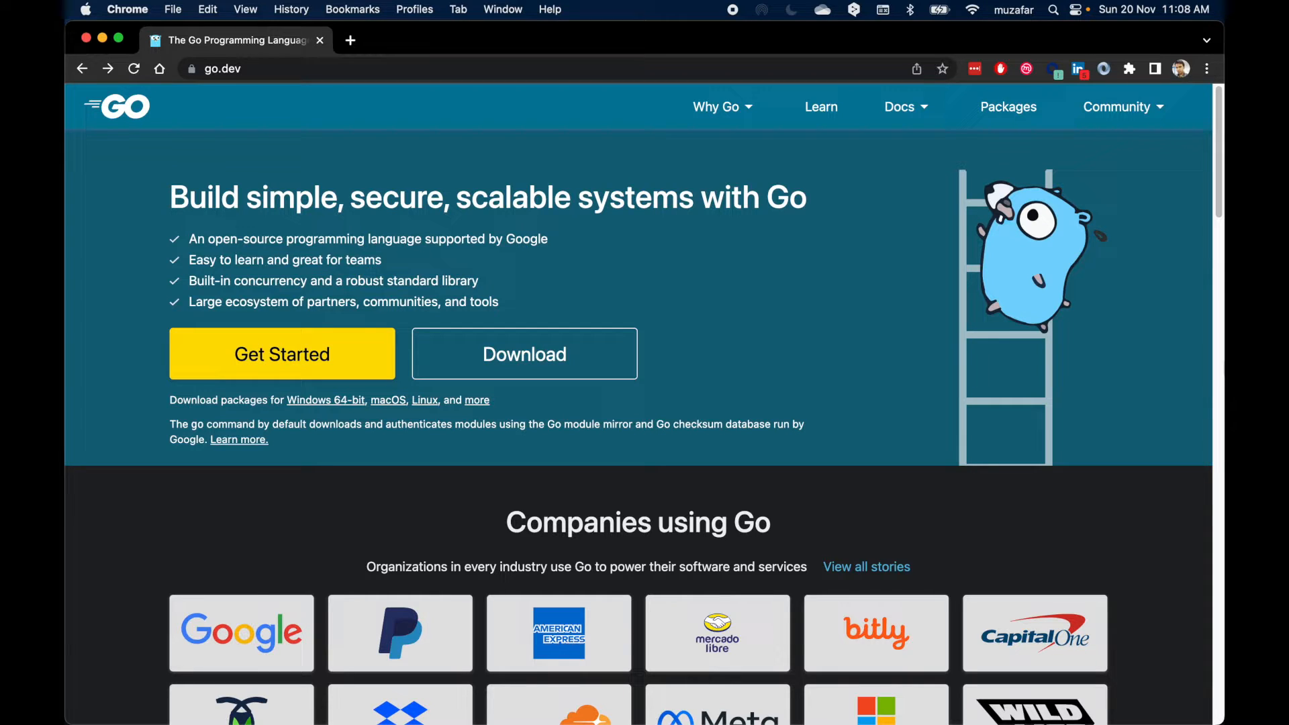
{"action": "mouse_move", "coordinate": [705, 275]}
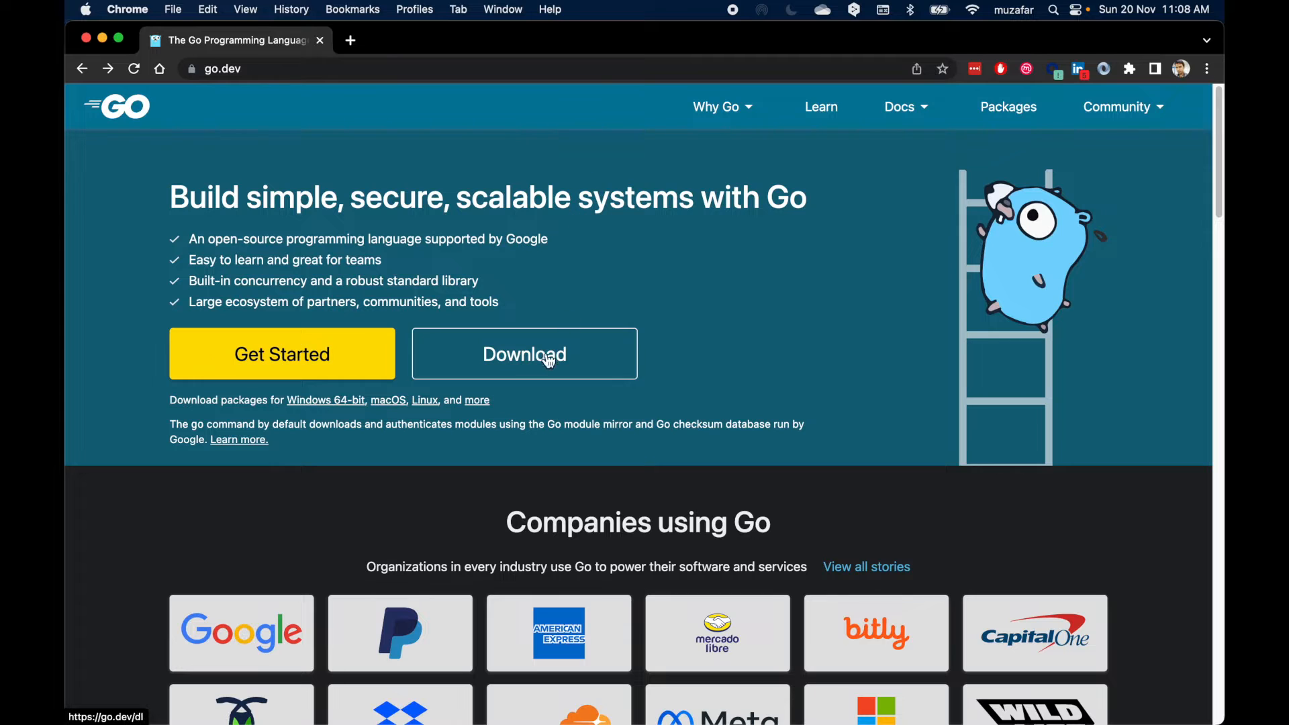
Step: Navigate from go.dev to the Go downloads page listing Windows, macOS, Linux and source installers
{"action": "left_click", "coordinate": [523, 355]}
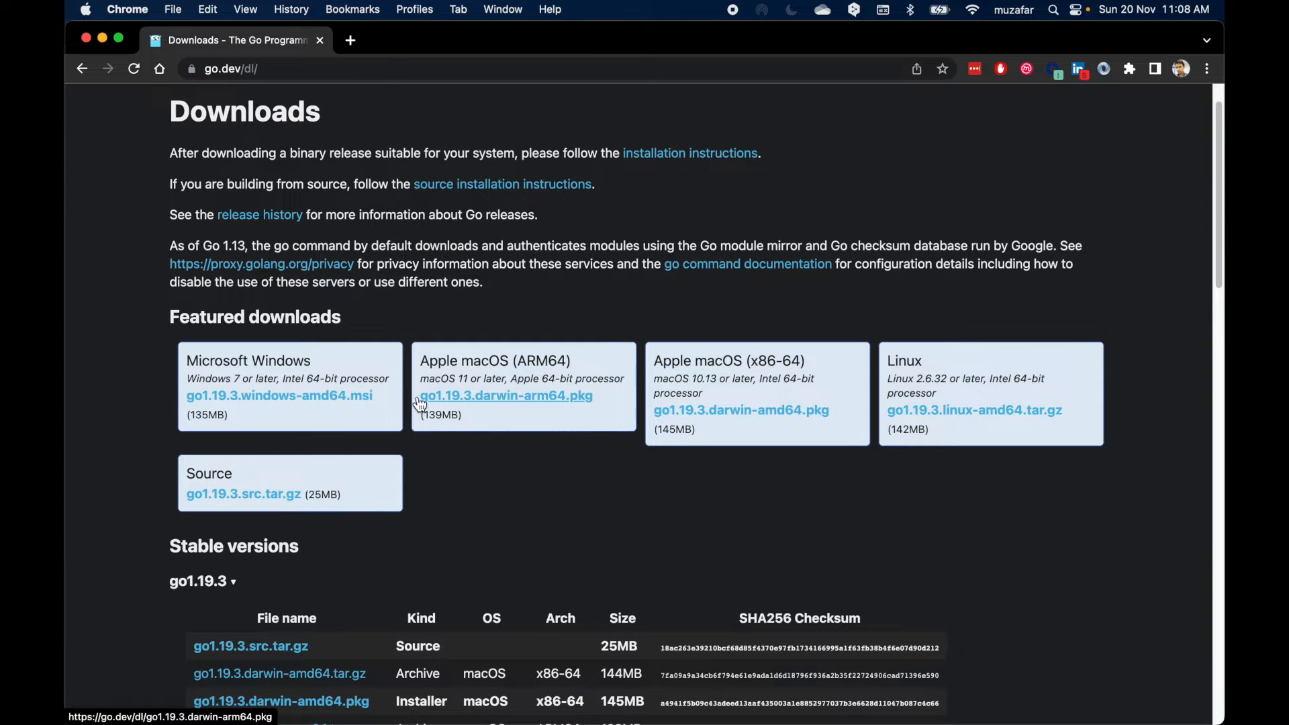
{"action": "mouse_move", "coordinate": [451, 409]}
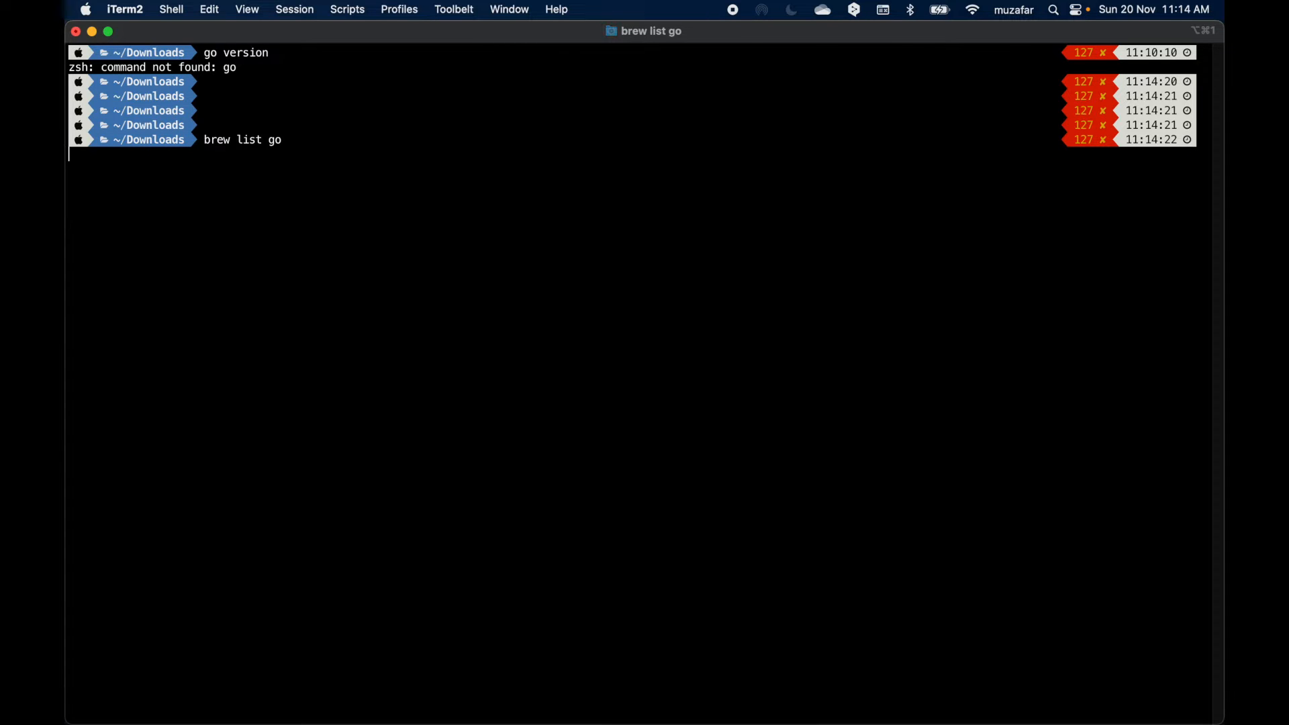
{"action": "key", "text": "Return"}
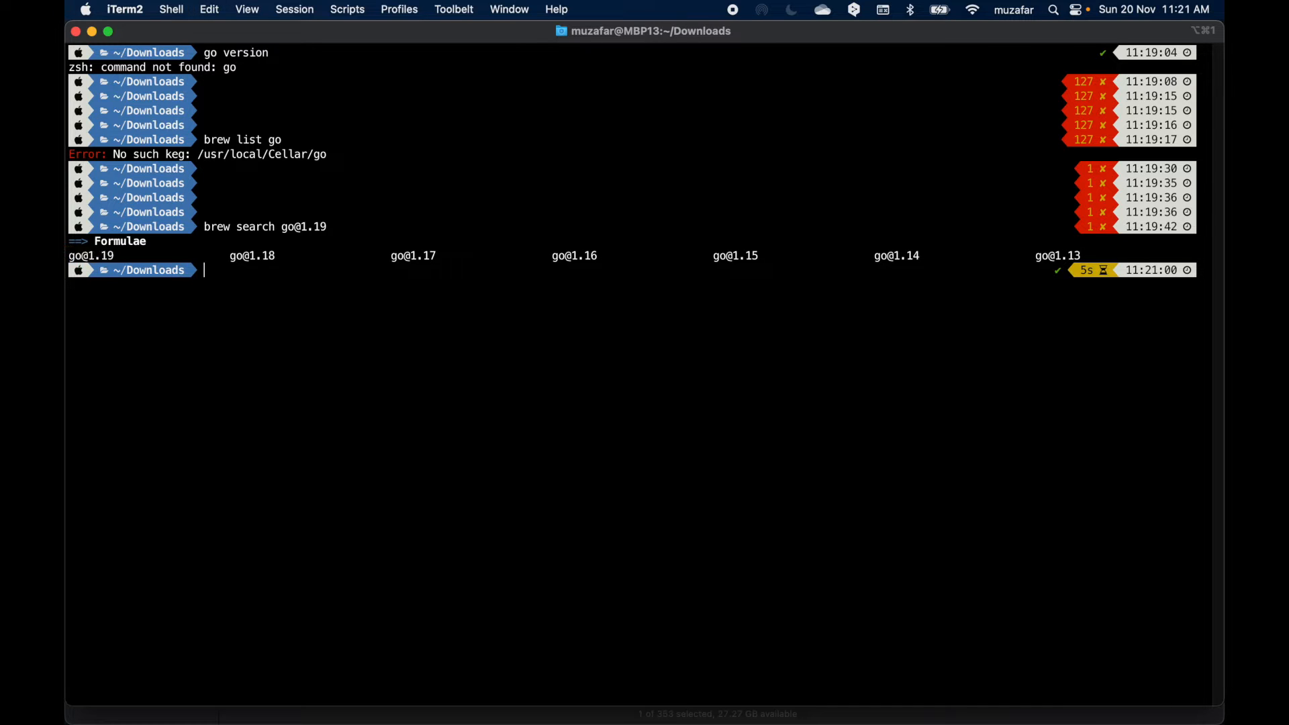
{"action": "type", "text": "brew install go@1.19"}
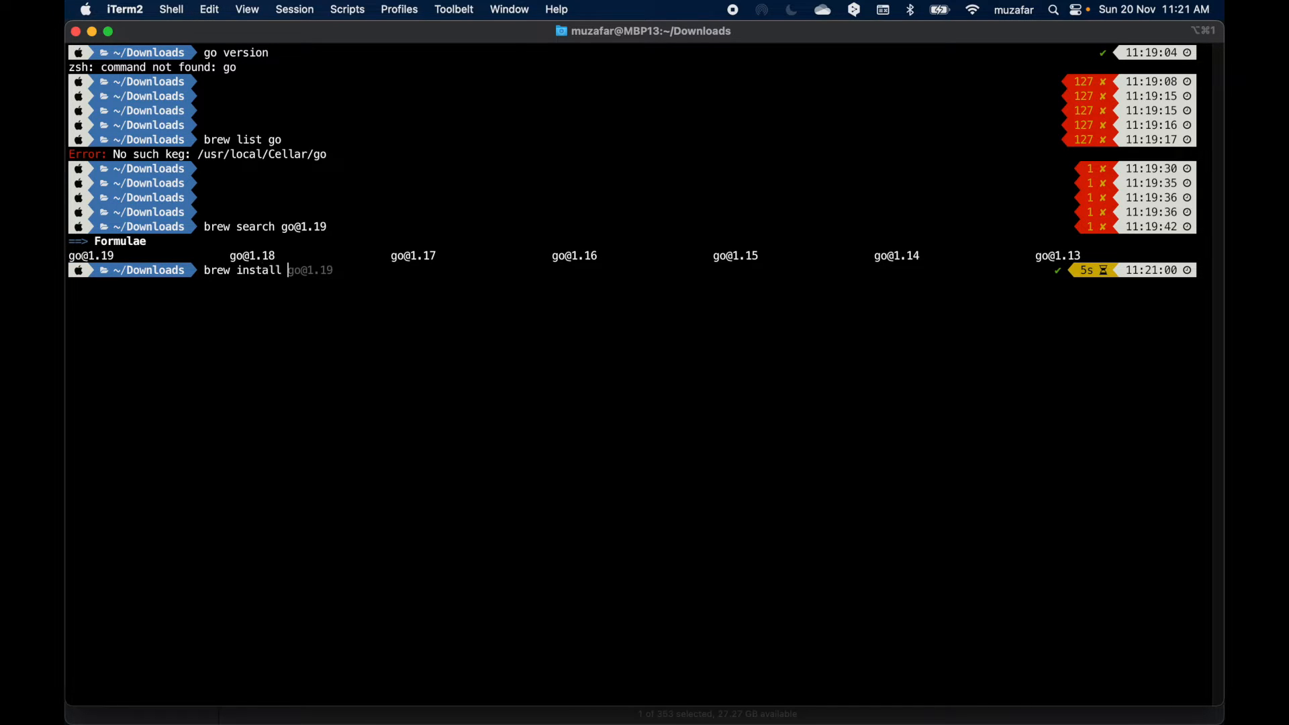
{"action": "key", "text": "Return"}
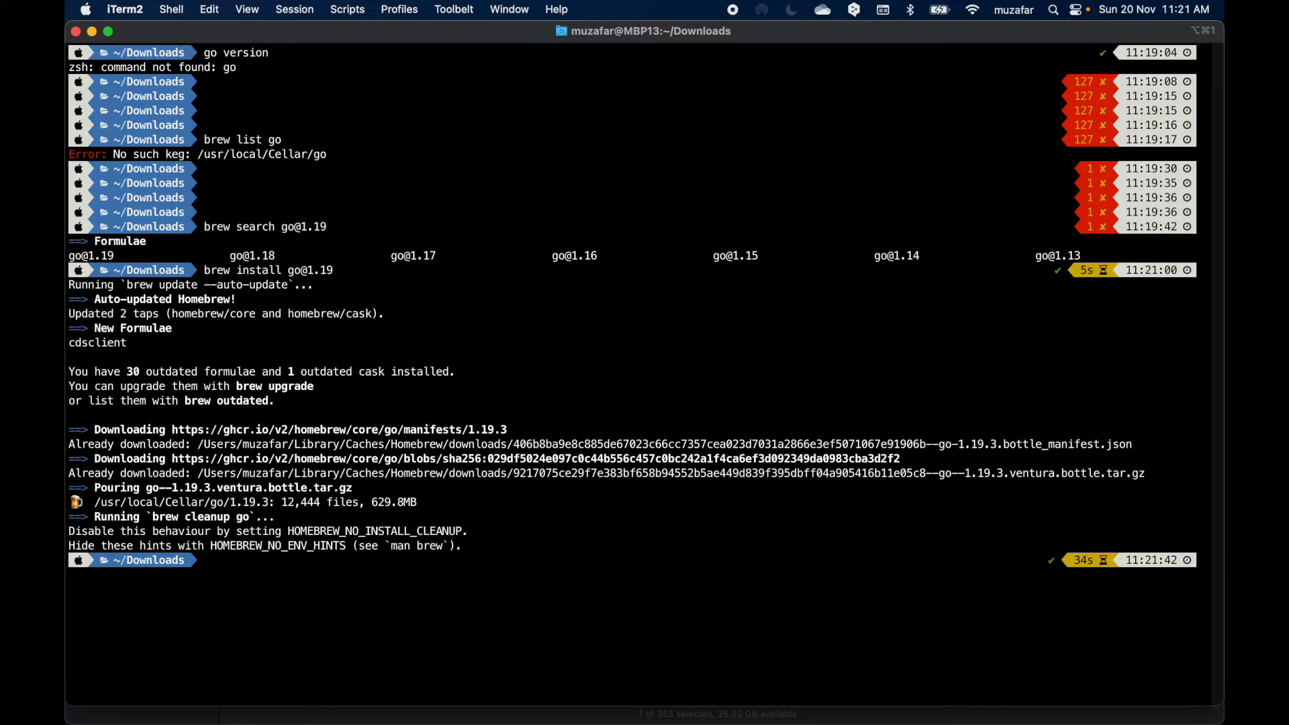
{"action": "mouse_move", "coordinate": [278, 281]}
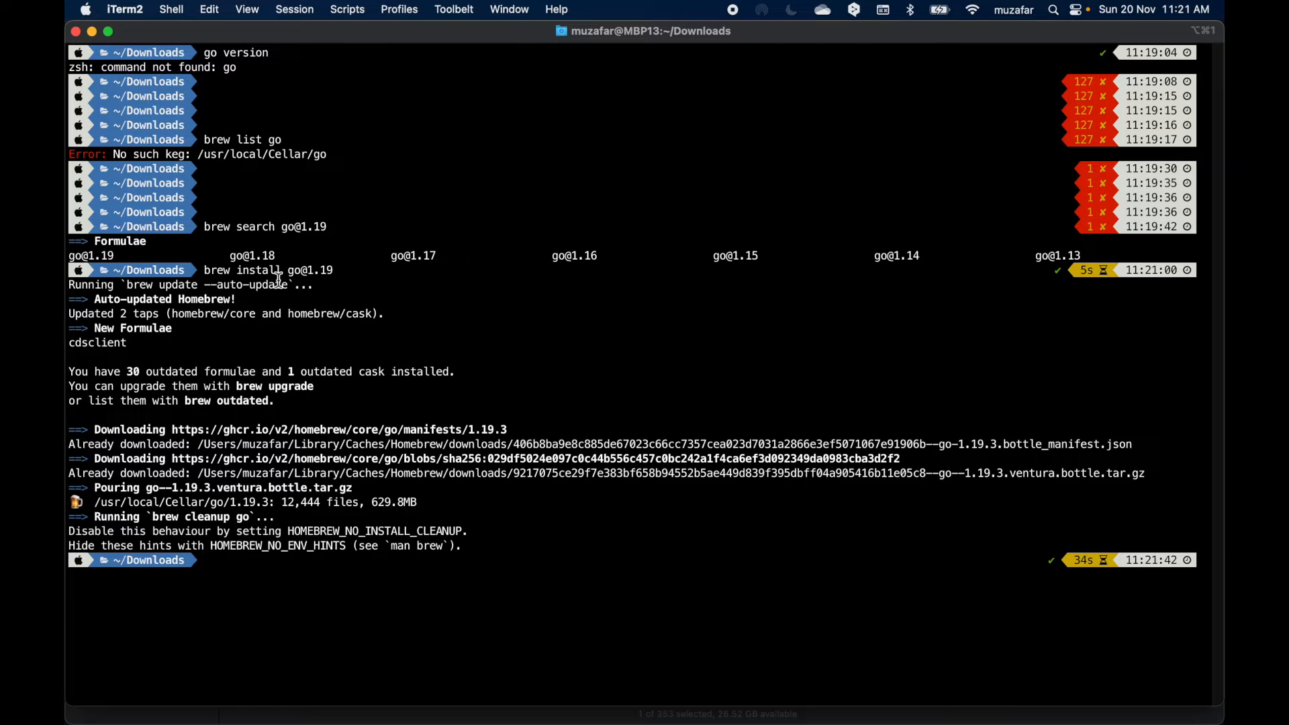
Step: Verify the install: go version reports 1.19.3, brew lists its files, which go gives /usr/local/bin/go
{"action": "type", "text": "go version"}
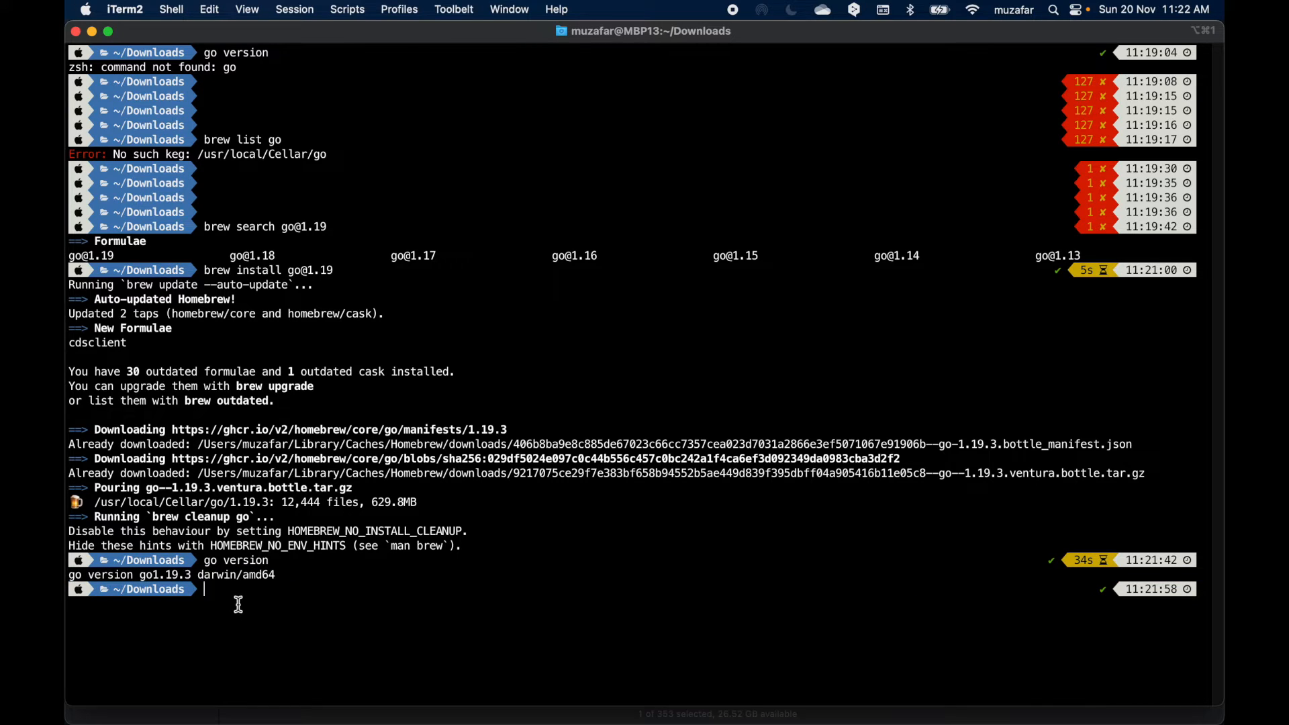
{"action": "type", "text": "brew install go@1.19"}
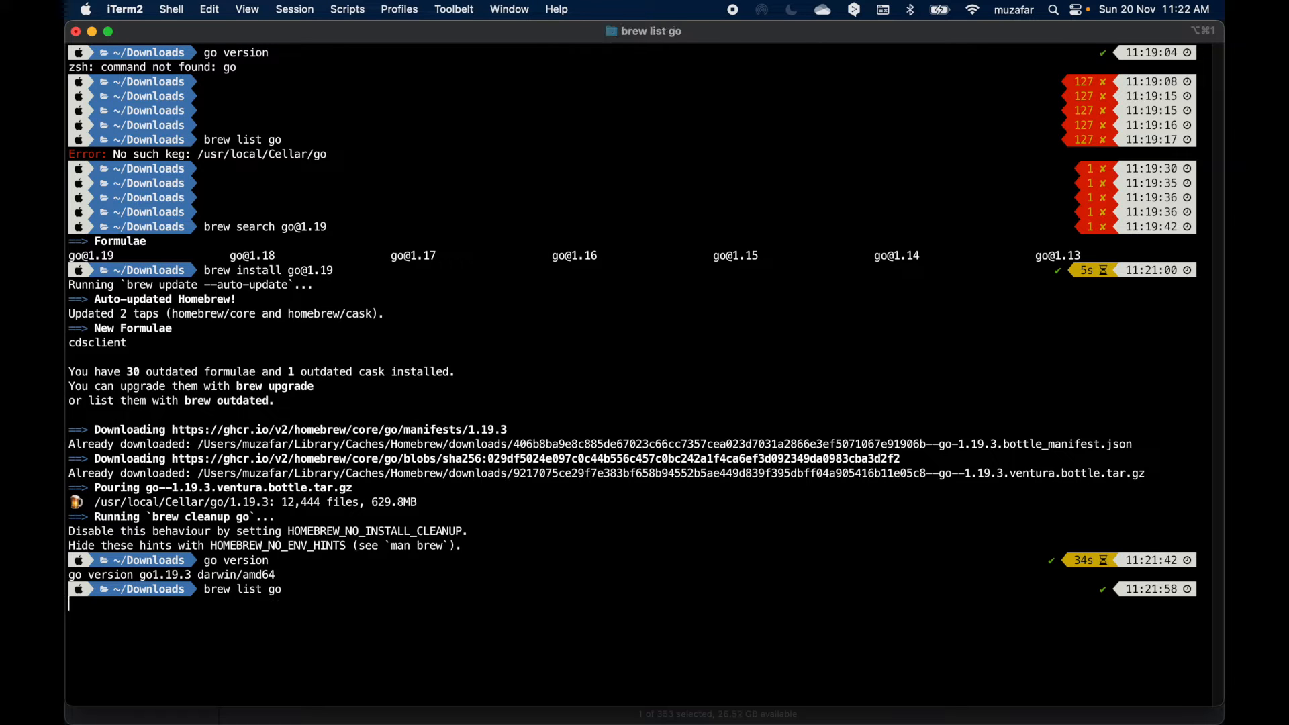
{"action": "key", "text": "Return"}
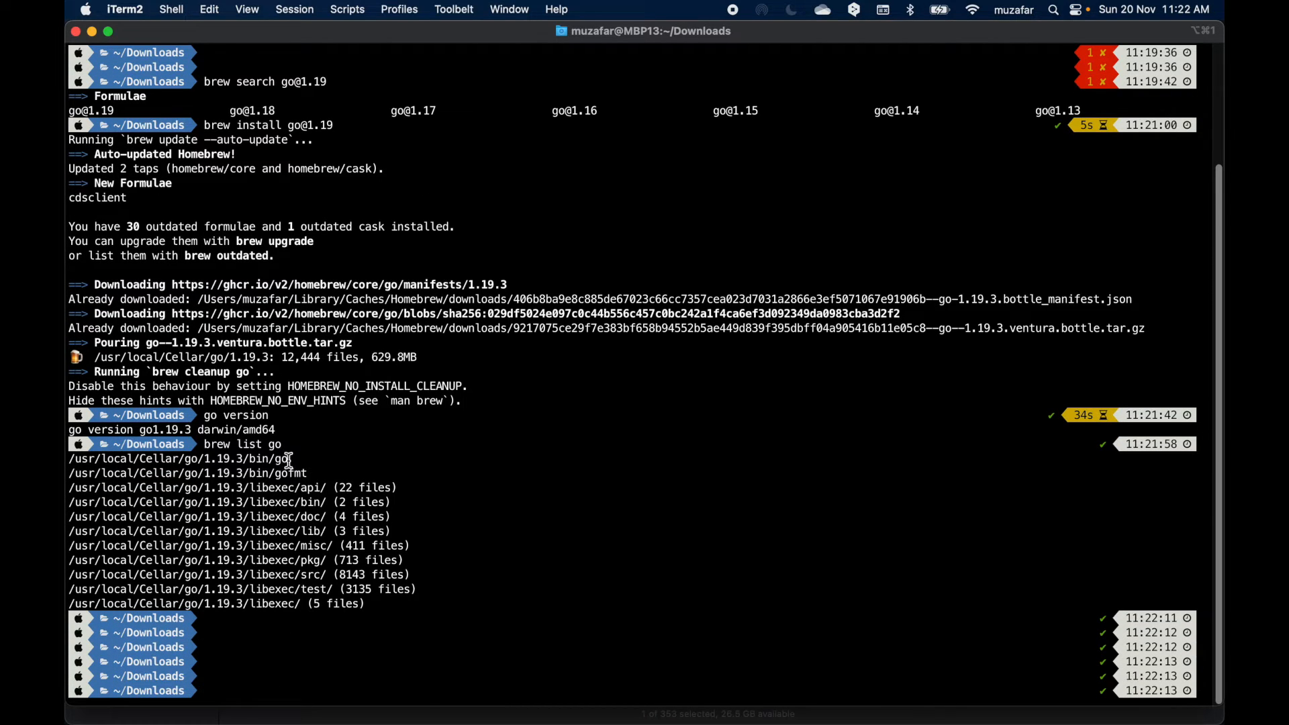
{"action": "mouse_move", "coordinate": [341, 559]}
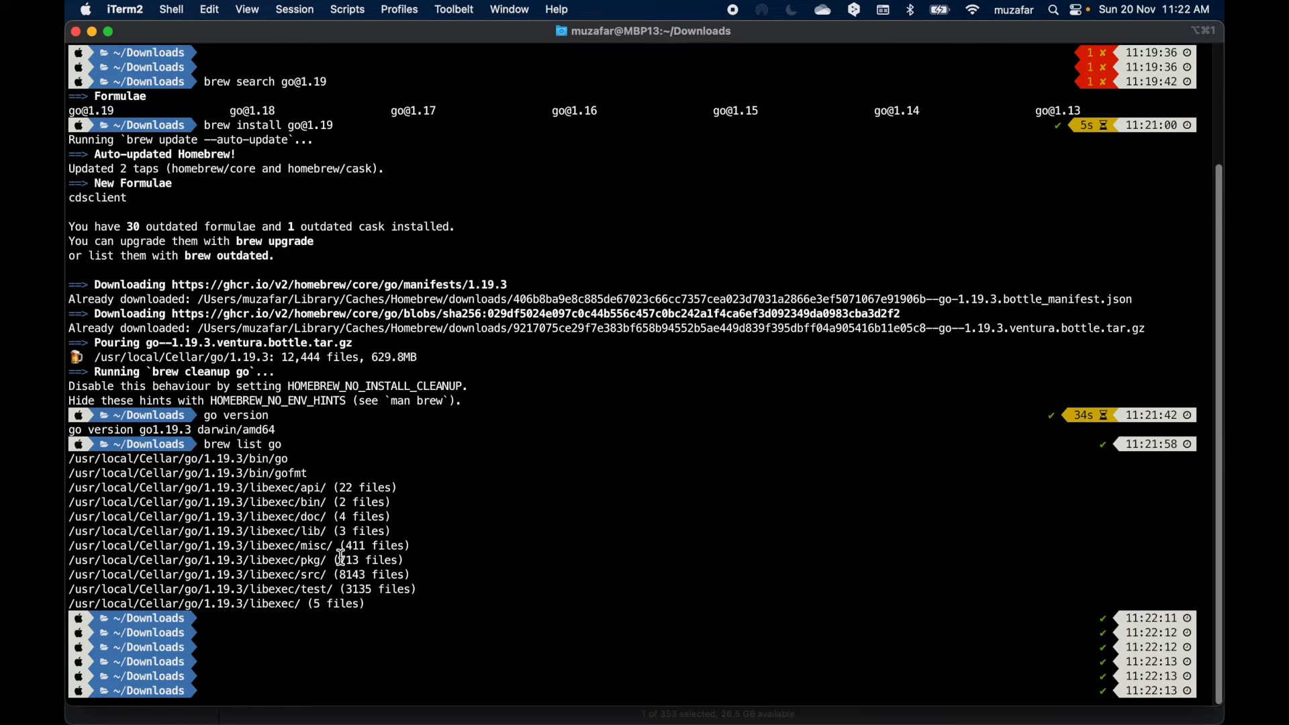
{"action": "type", "text": "which go"}
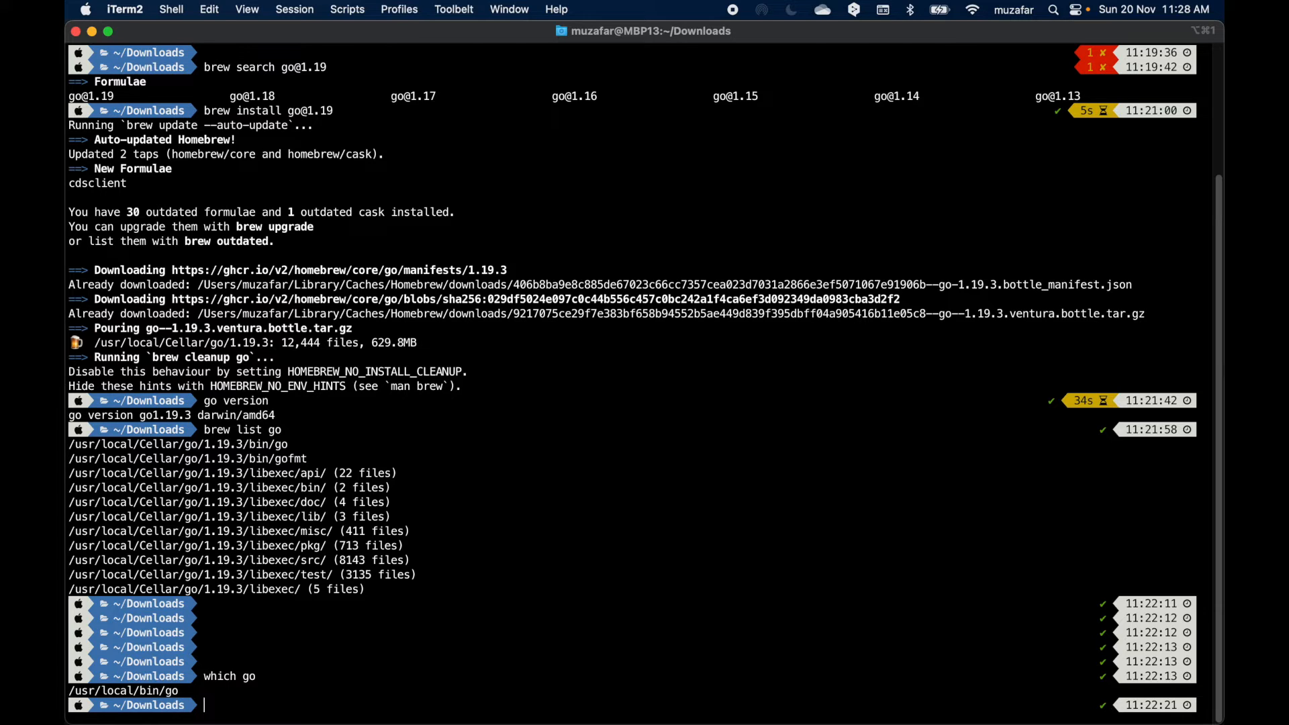
Step: Create a youtube folder with an empty main.go inside it and open the folder in VS Code
{"action": "type", "text": "mkdir youtube"}
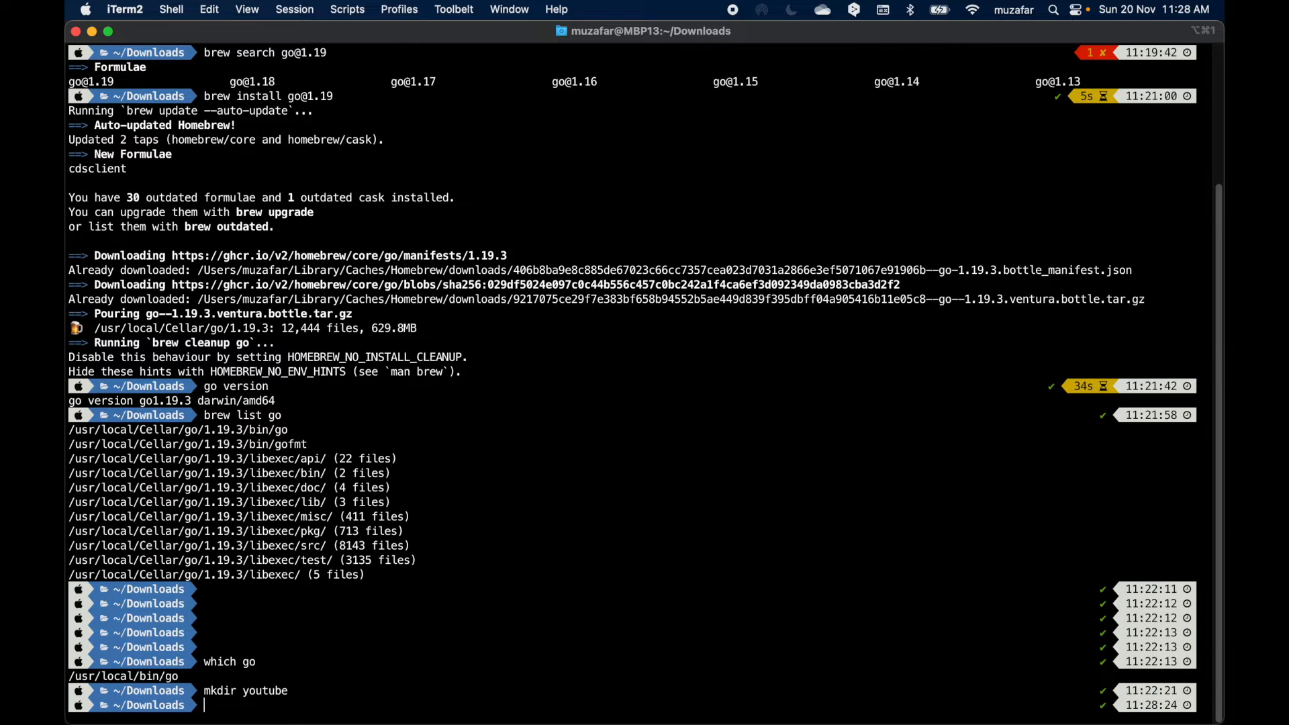
{"action": "type", "text": "cd youtube"}
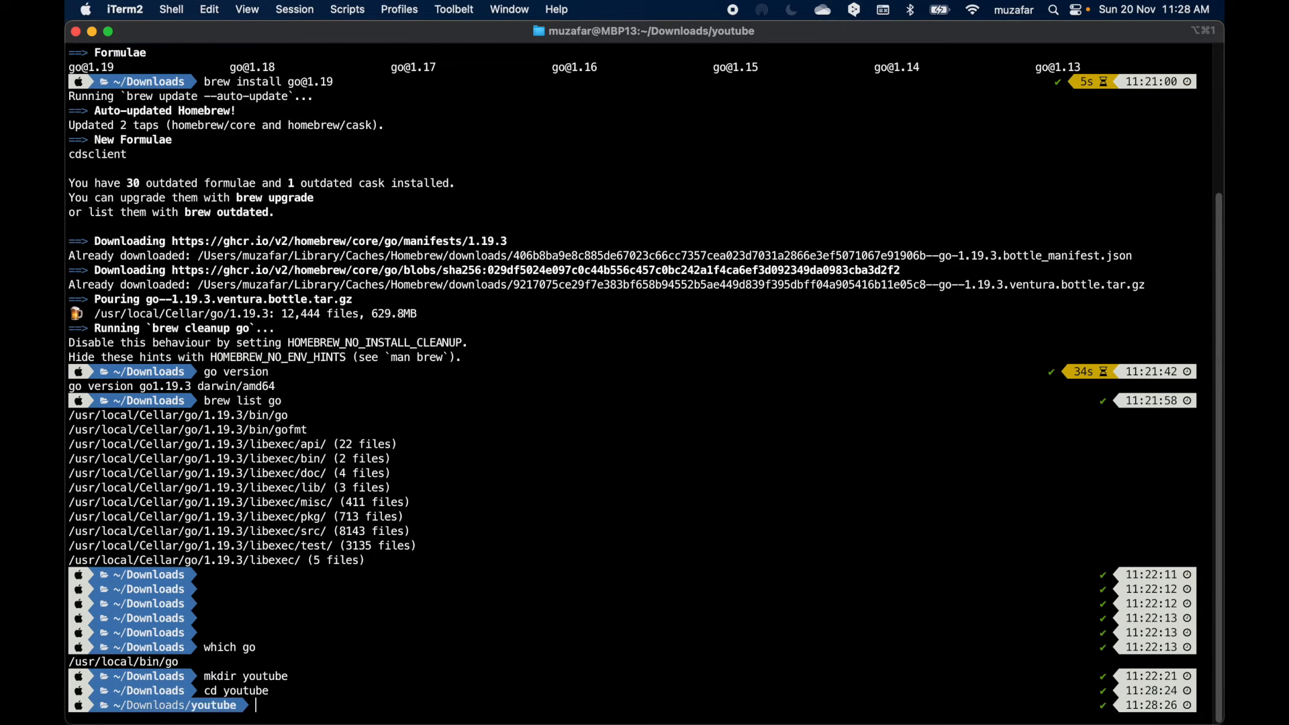
{"action": "type", "text": "main.go"}
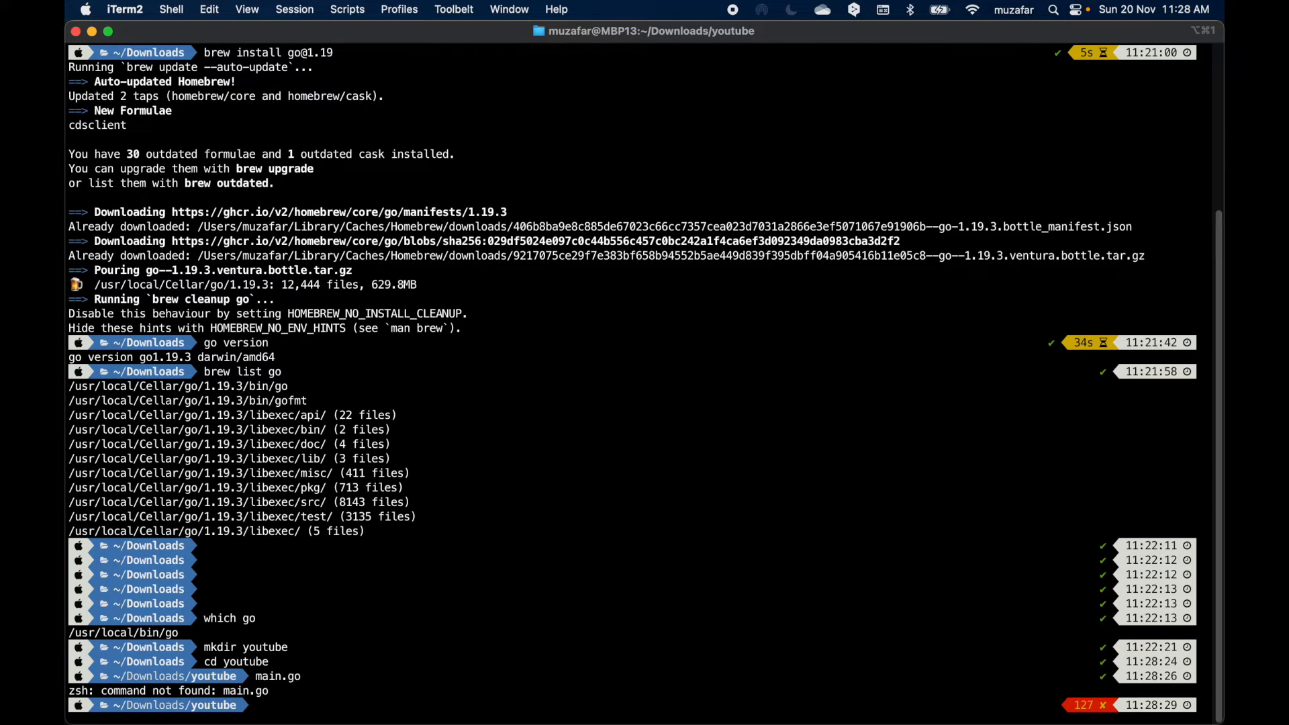
{"action": "type", "text": "touch main.go"}
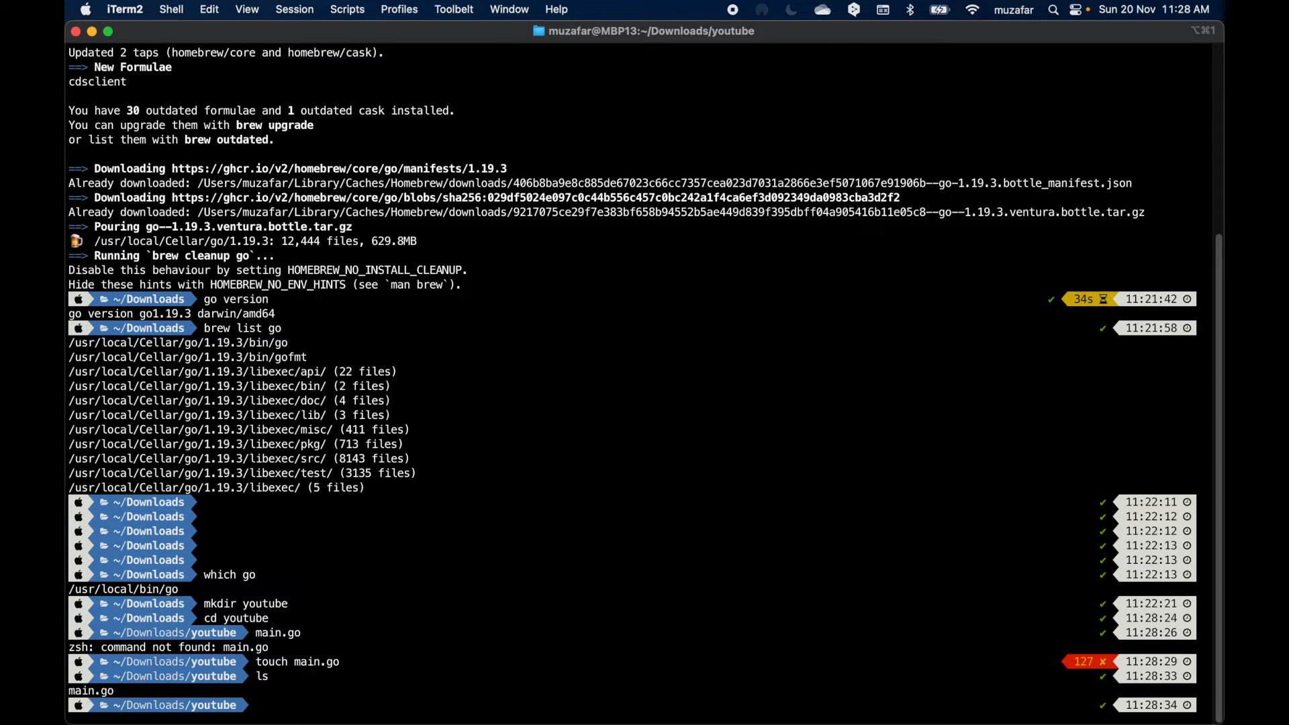
{"action": "type", "text": "vs"}
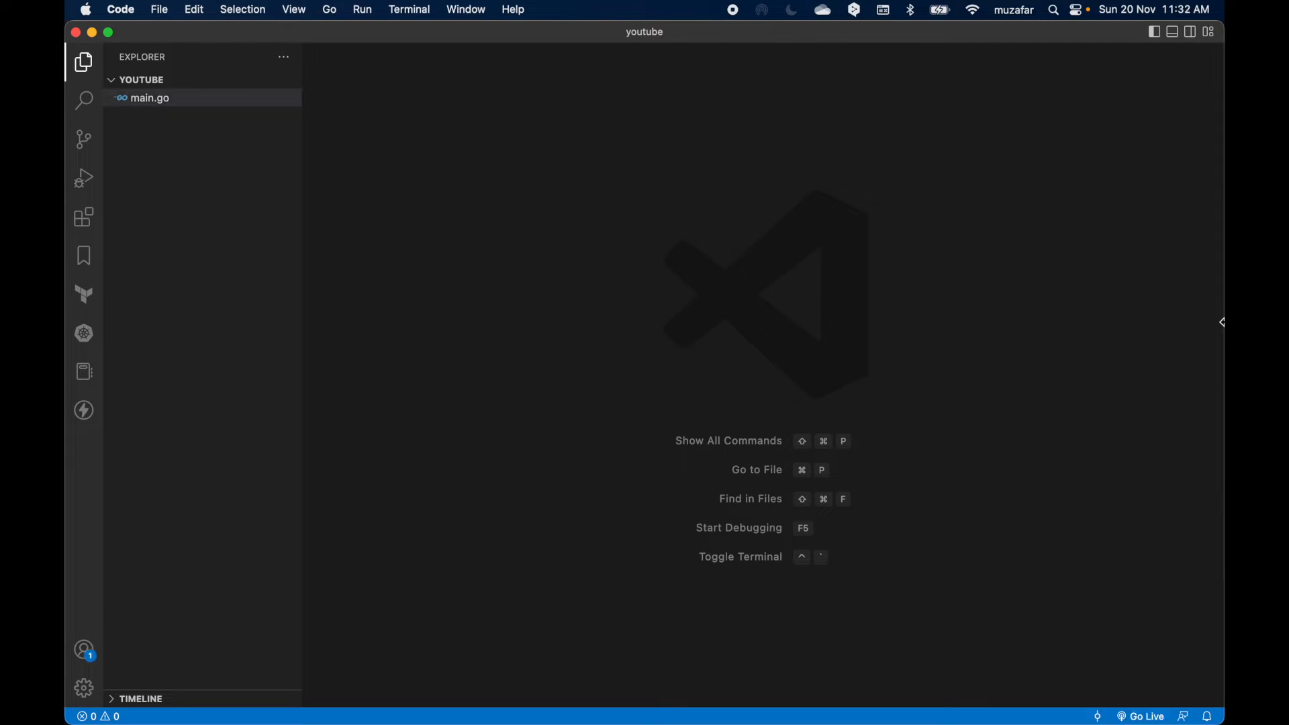
Step: Write package main with a main function calling fmt.Println("hello world..") in main.go
{"action": "left_click", "coordinate": [145, 98]}
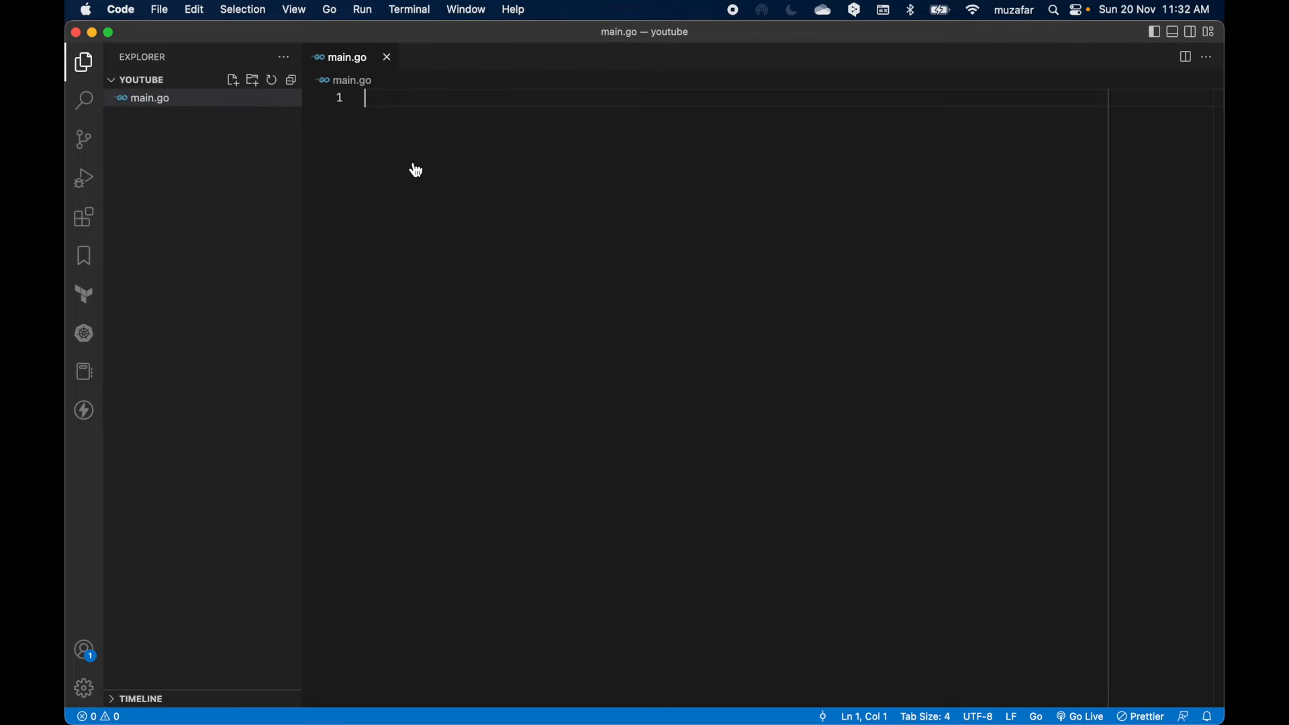
{"action": "type", "text": "package main"}
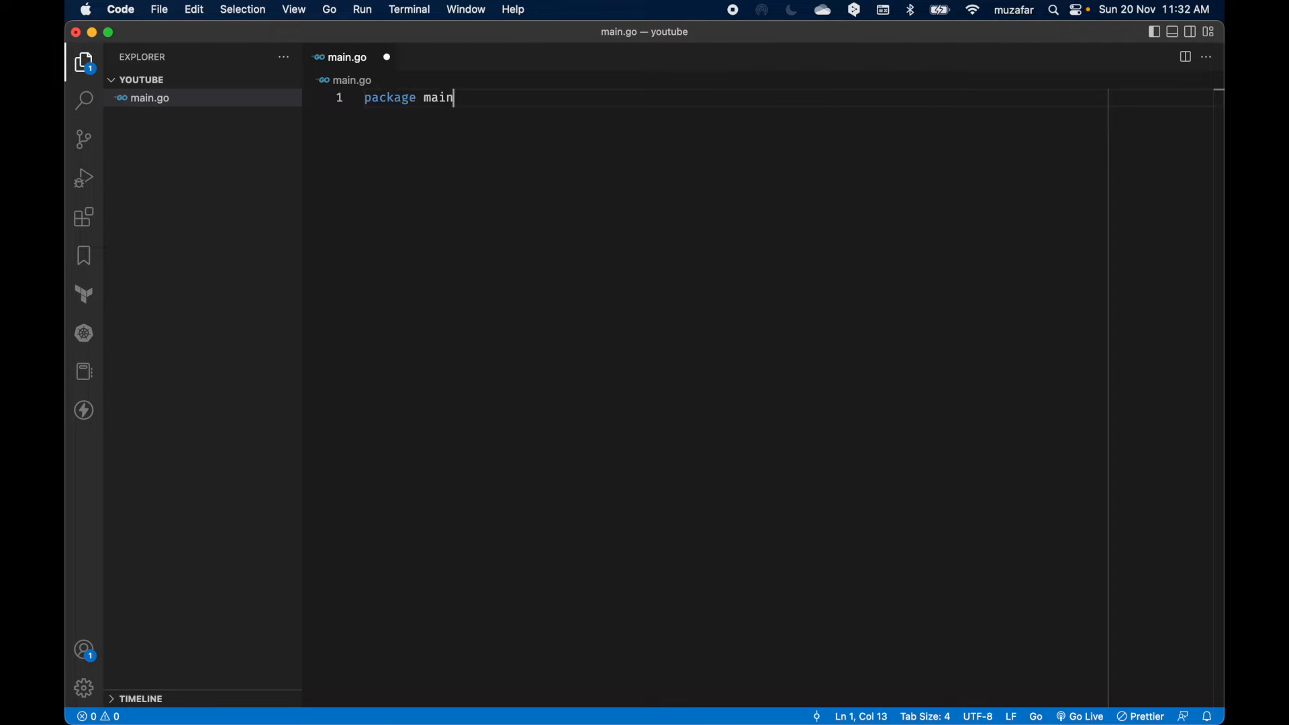
{"action": "type", "text": "func main("}
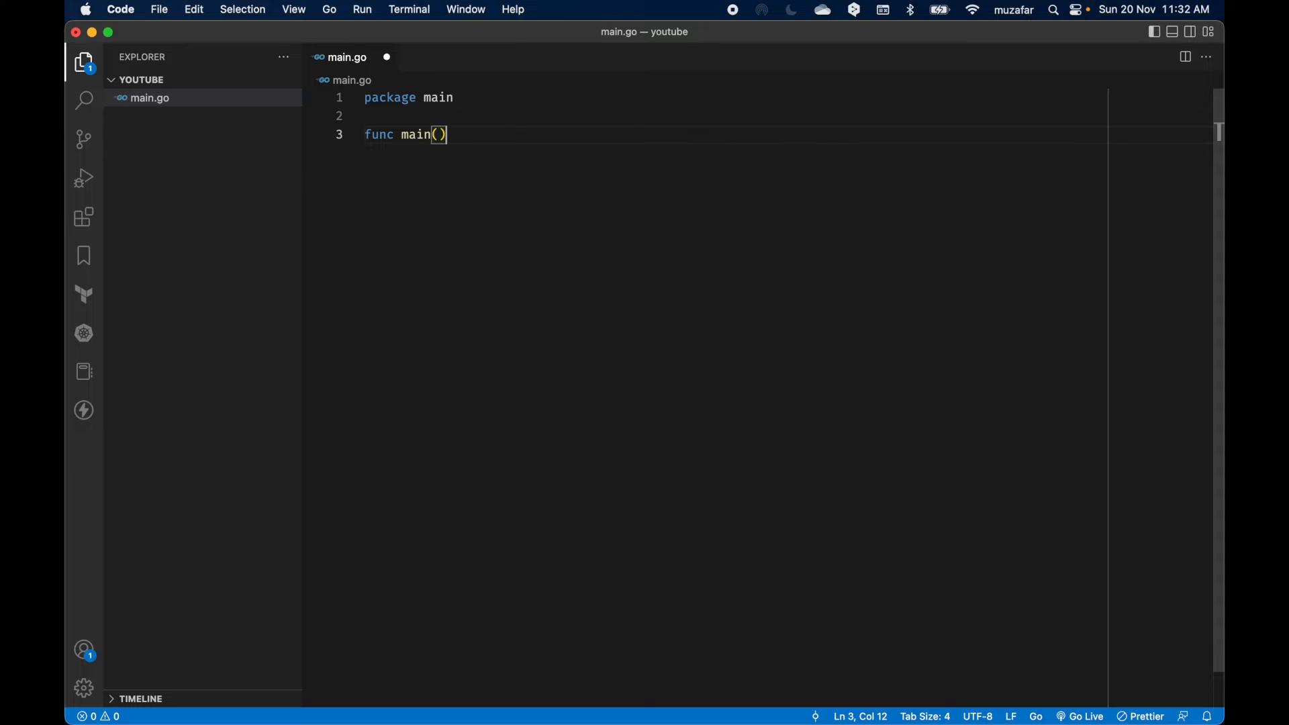
{"action": "type", "text": "{"}
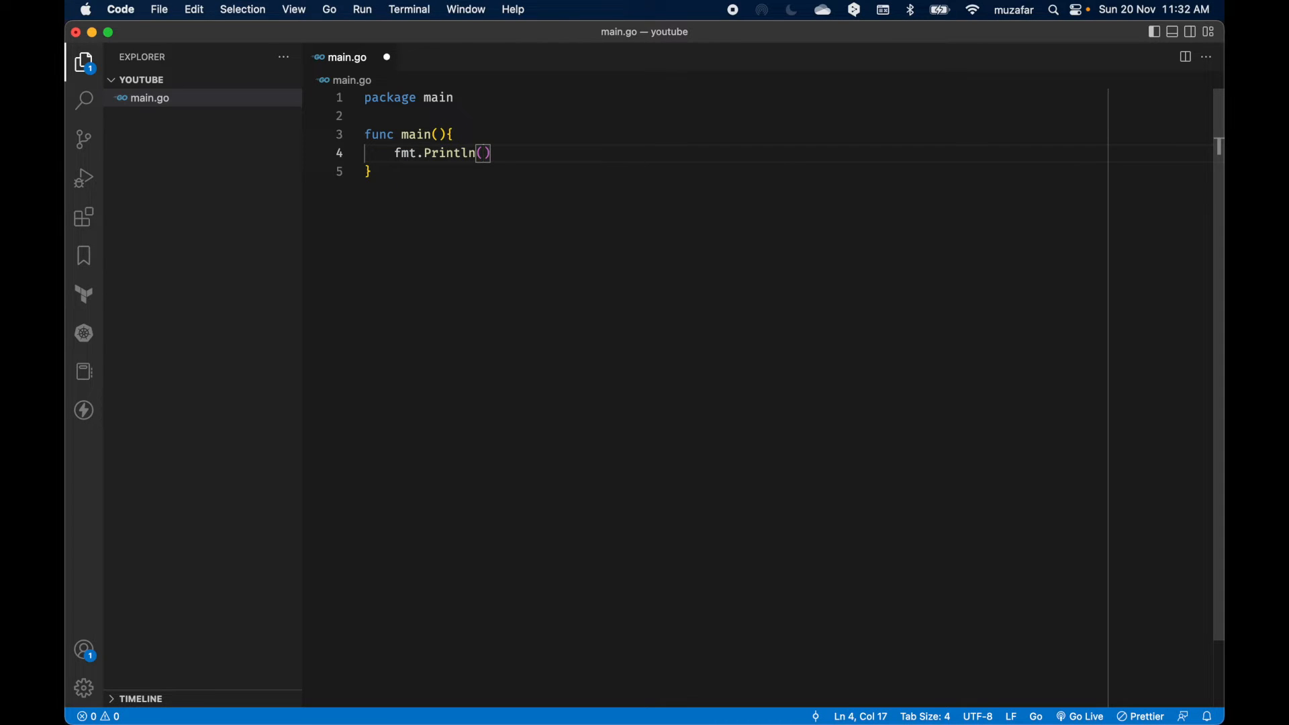
{"action": "type", "text": "\"hello world\""}
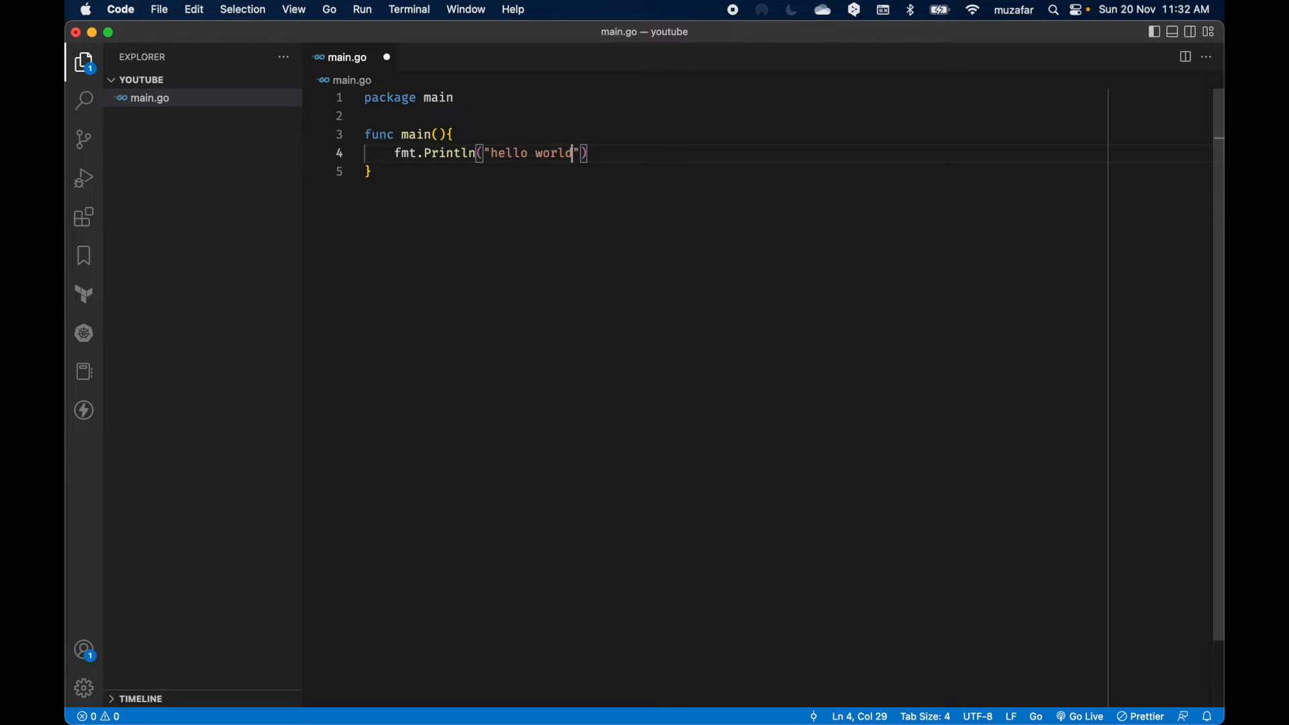
{"action": "type", "text": ".."}
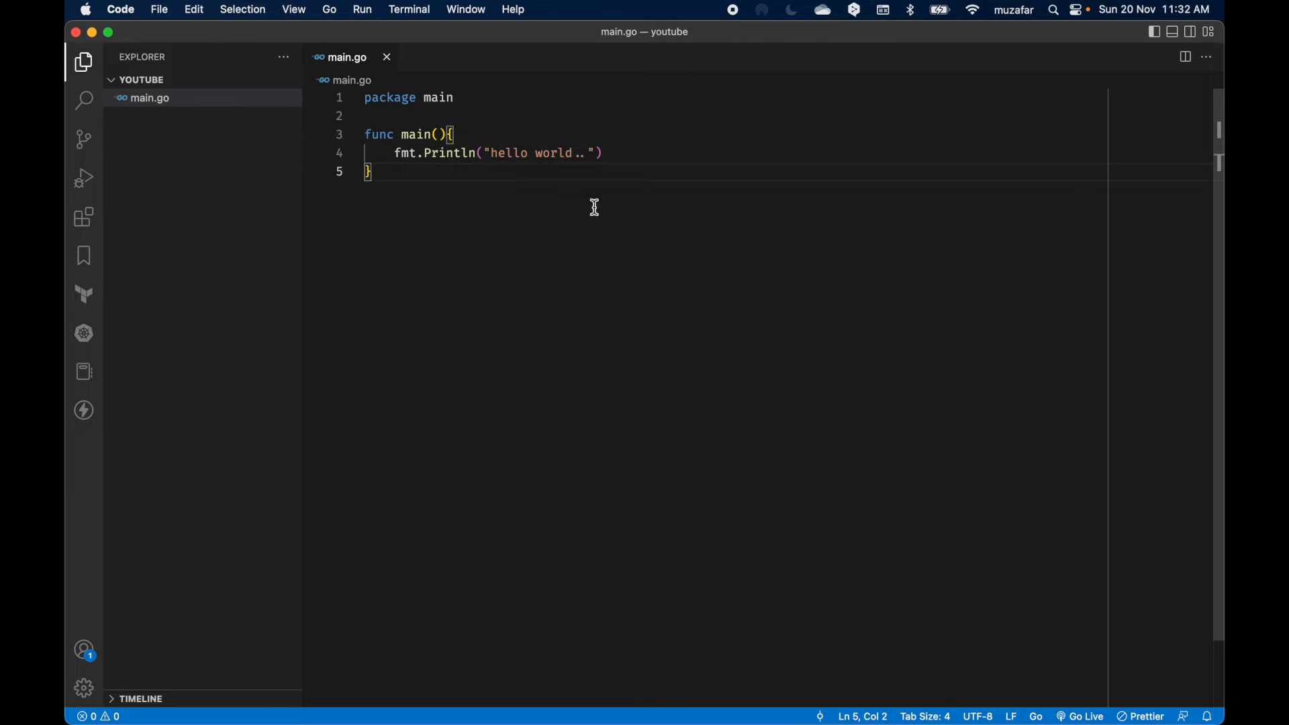
{"action": "mouse_move", "coordinate": [408, 162]}
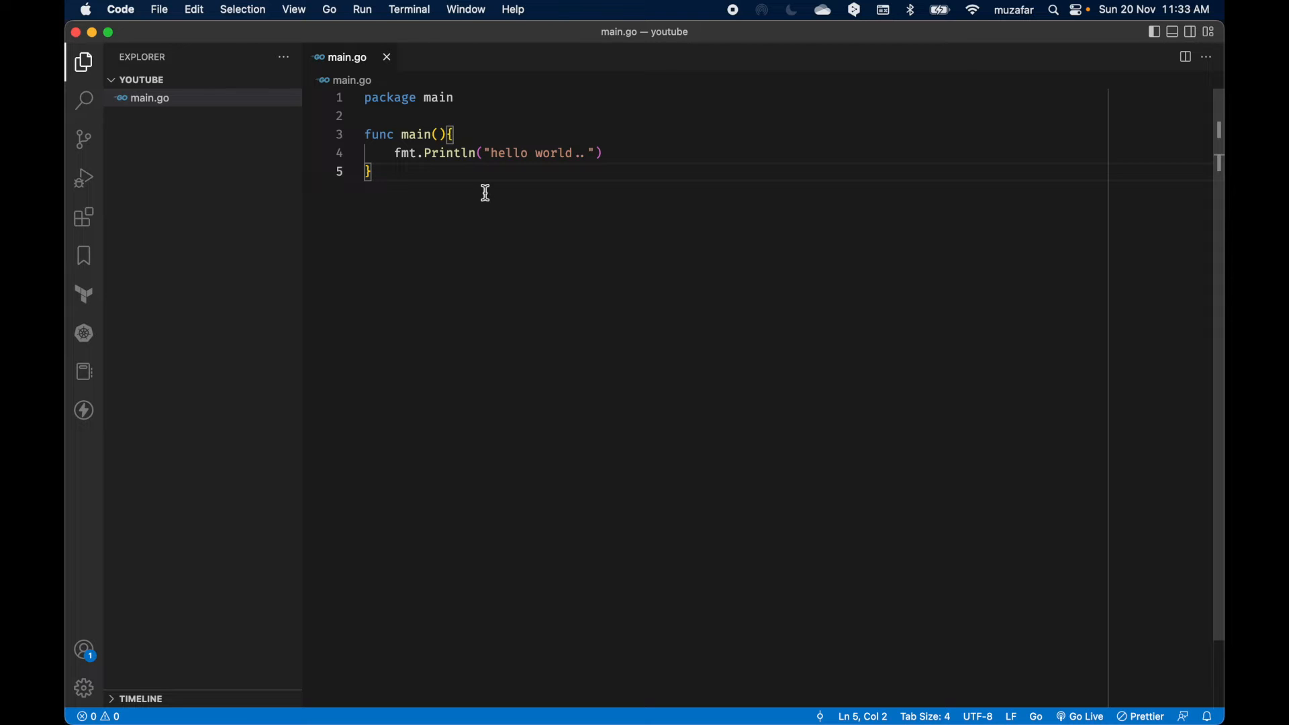
{"action": "mouse_move", "coordinate": [526, 213]}
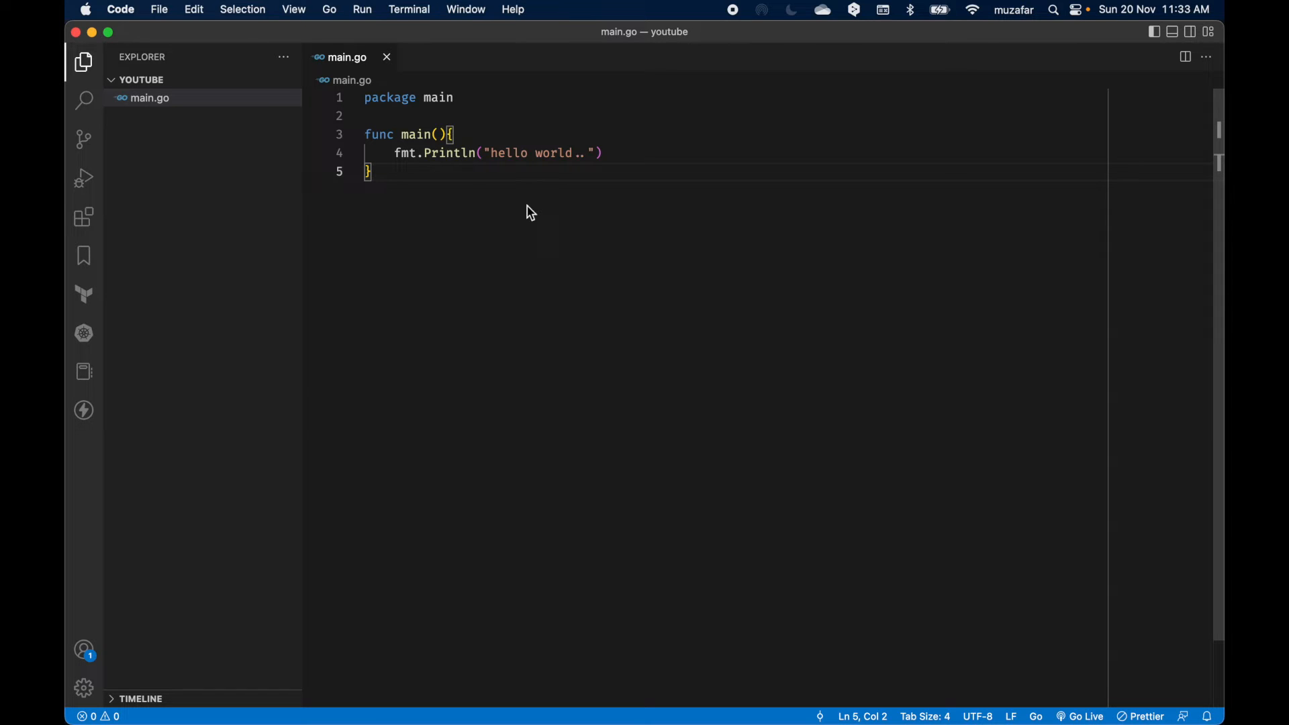
Step: Search the Extensions view for 'go' and install the Go extension by Go Team at Google
{"action": "left_click", "coordinate": [84, 216]}
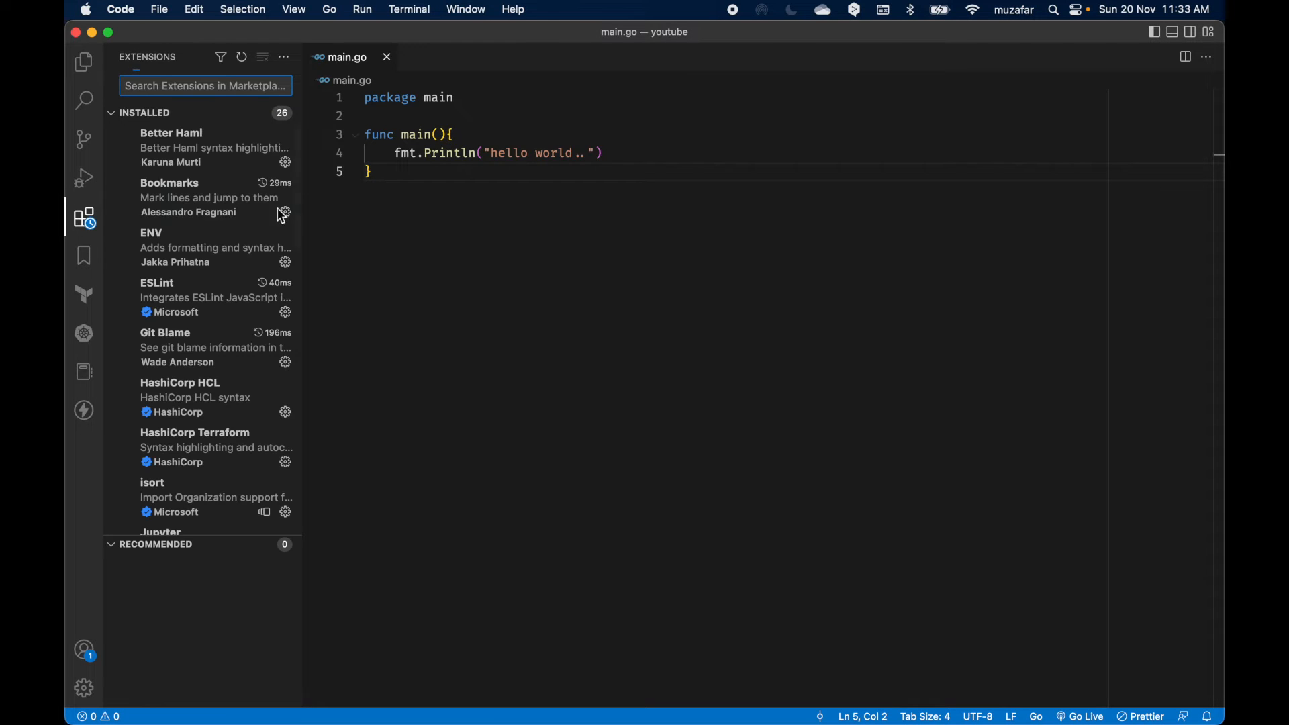
{"action": "type", "text": "go"}
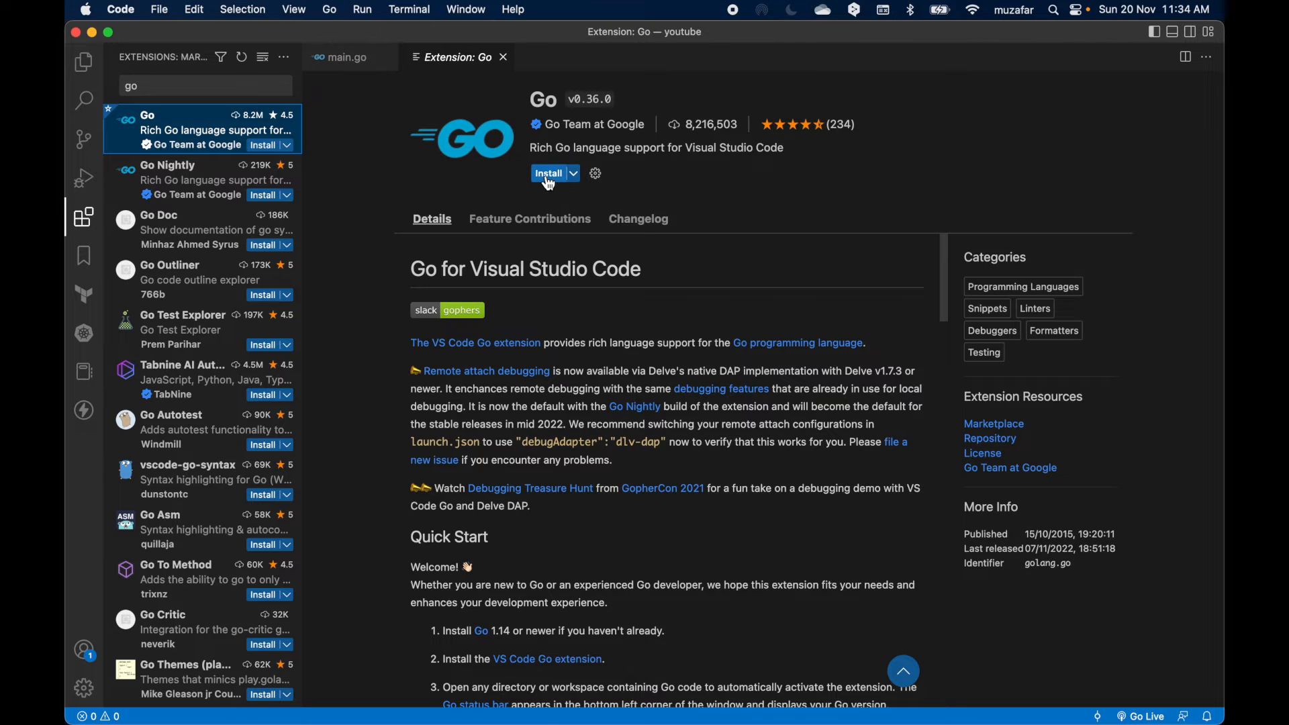
{"action": "left_click", "coordinate": [548, 173]}
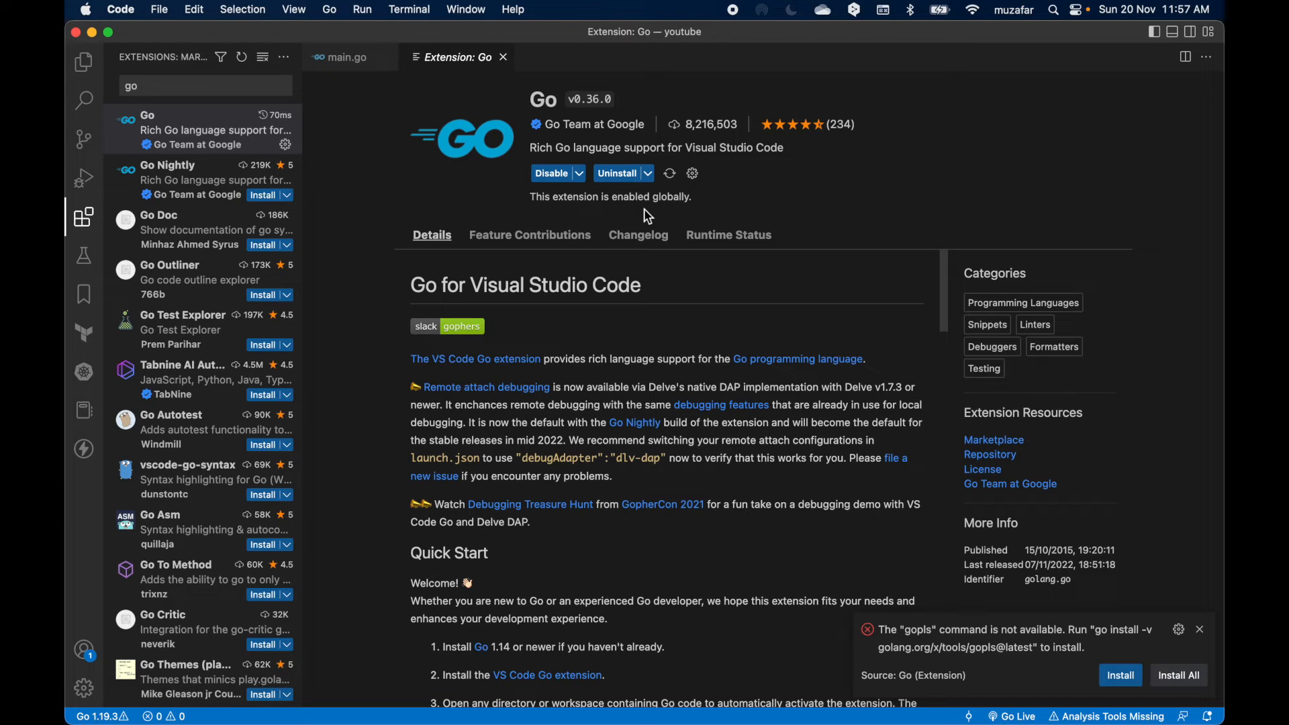
{"action": "mouse_move", "coordinate": [663, 213]}
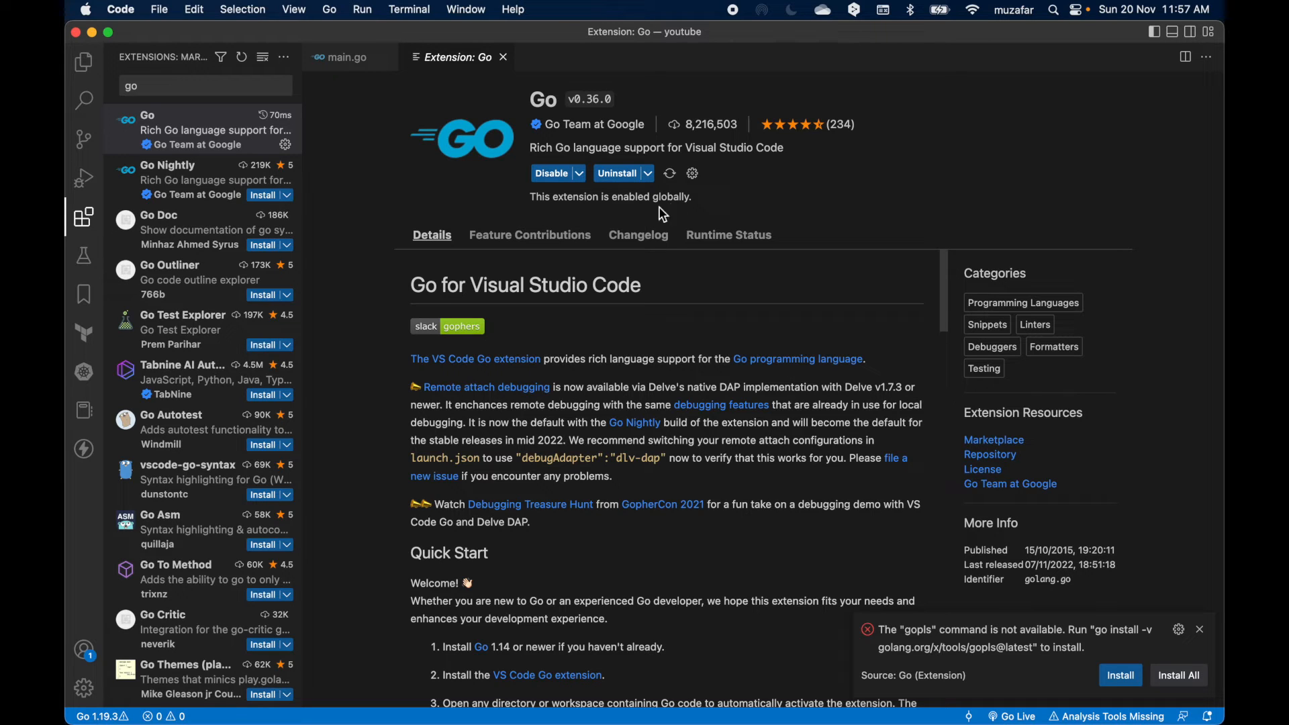
{"action": "mouse_move", "coordinate": [1145, 650]}
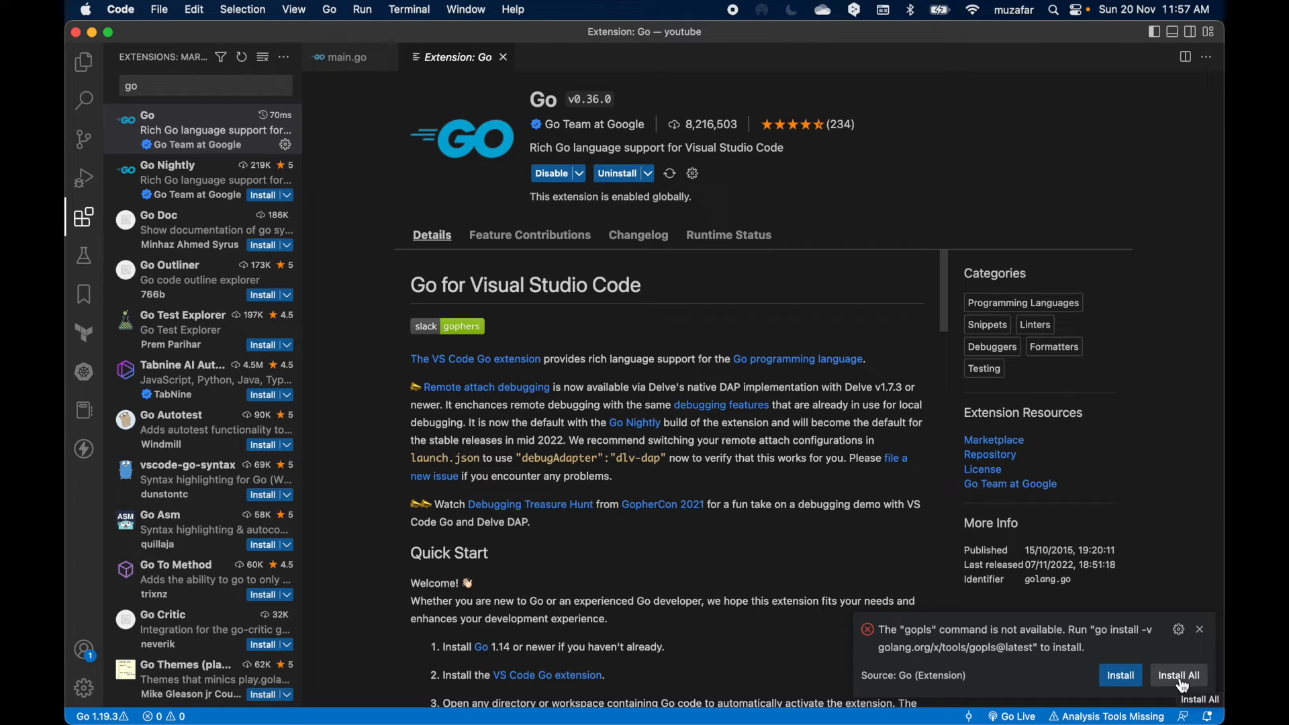
{"action": "mouse_move", "coordinate": [1066, 651]}
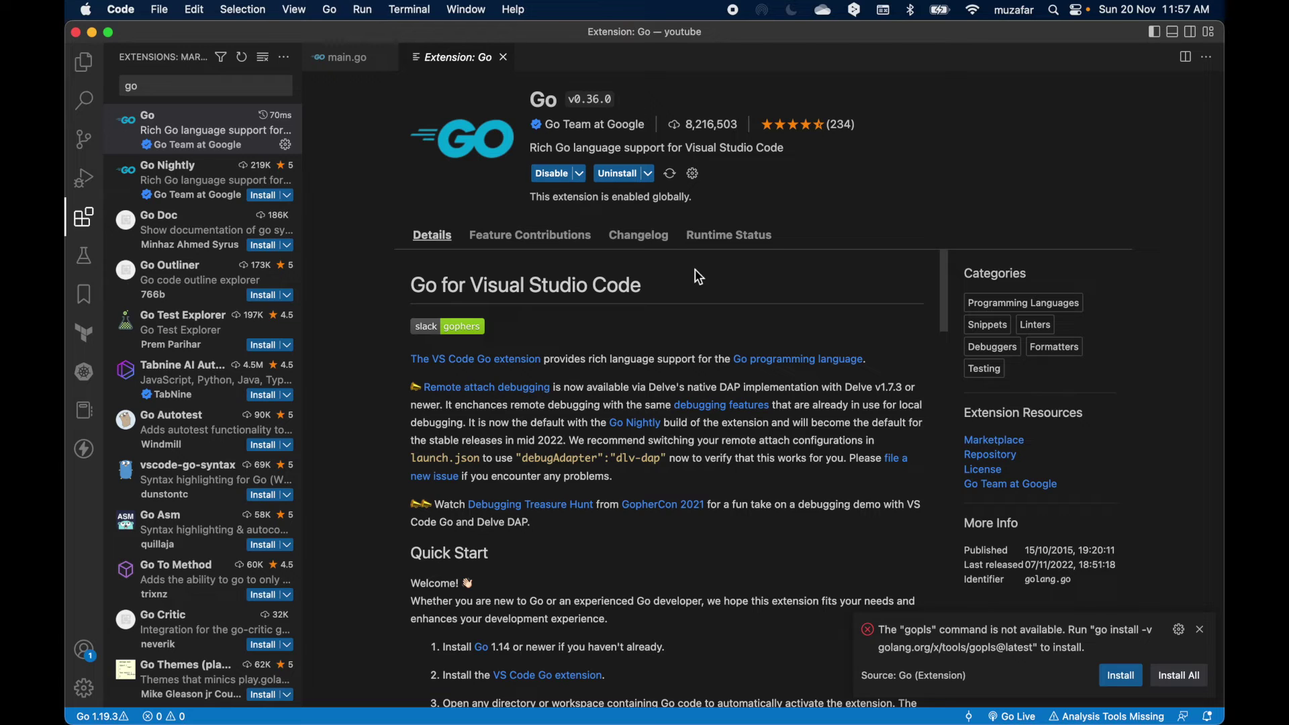
Step: Run Go: Install/Update Tools from the command palette and select all seven tools, gotests through gopls
{"action": "key", "text": "Cmd+p"}
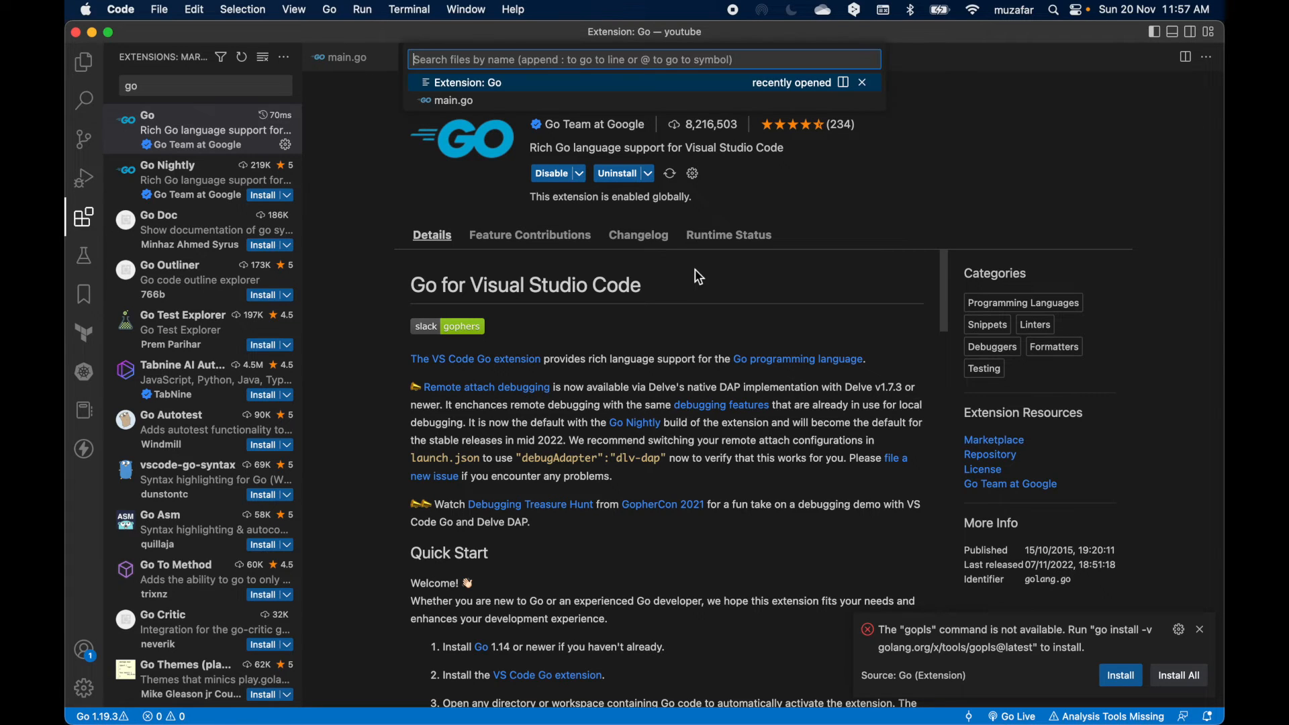
{"action": "type", "text": ">"}
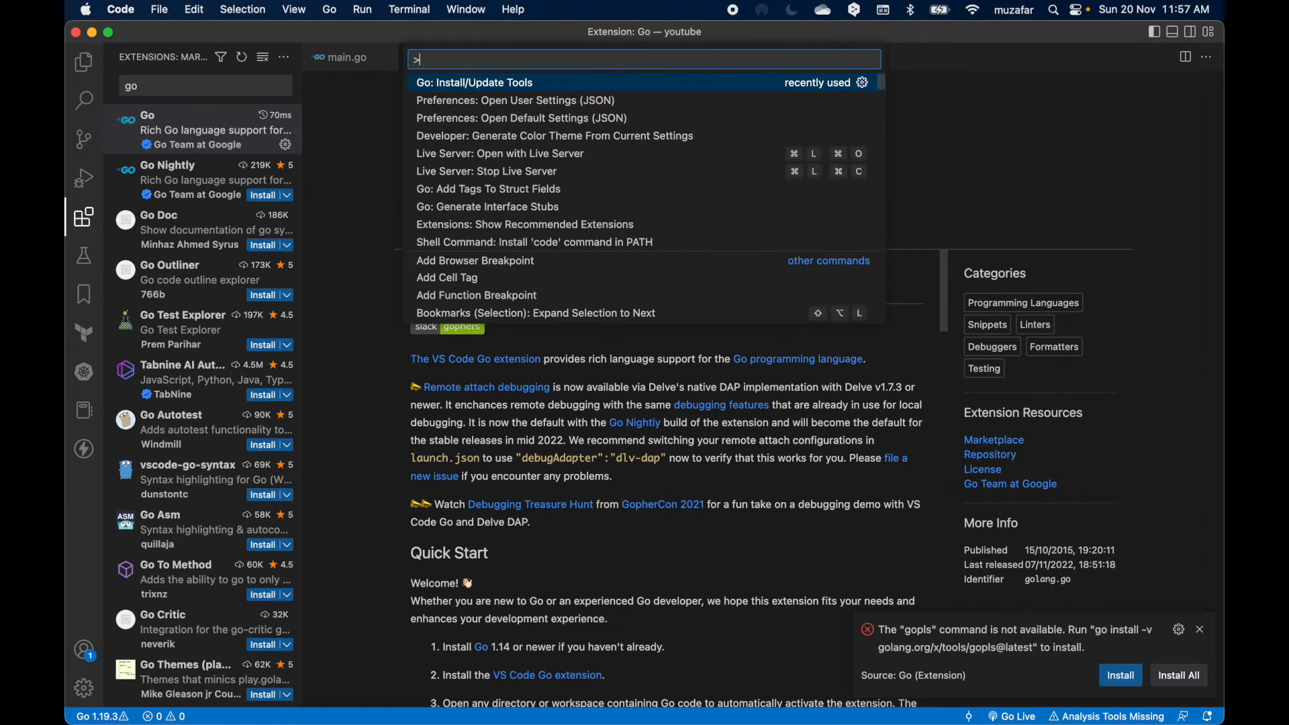
{"action": "type", "text": "go: install"}
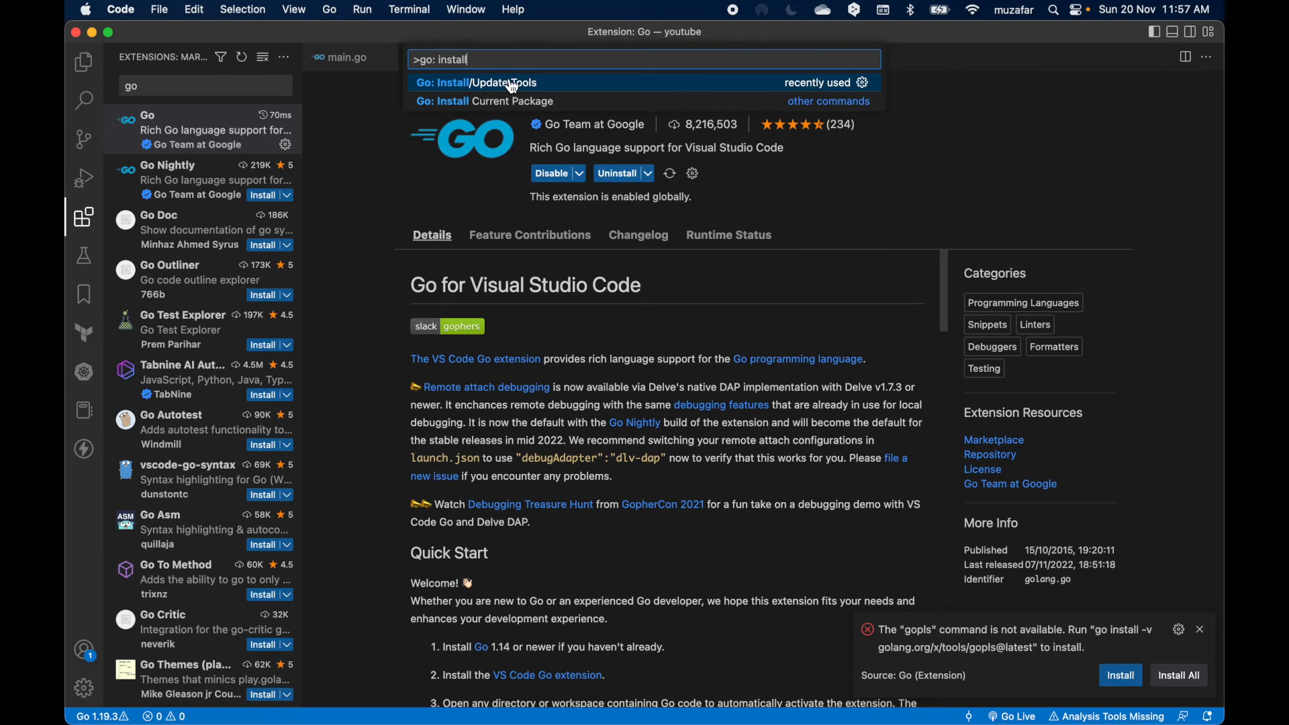
{"action": "left_click", "coordinate": [484, 83]}
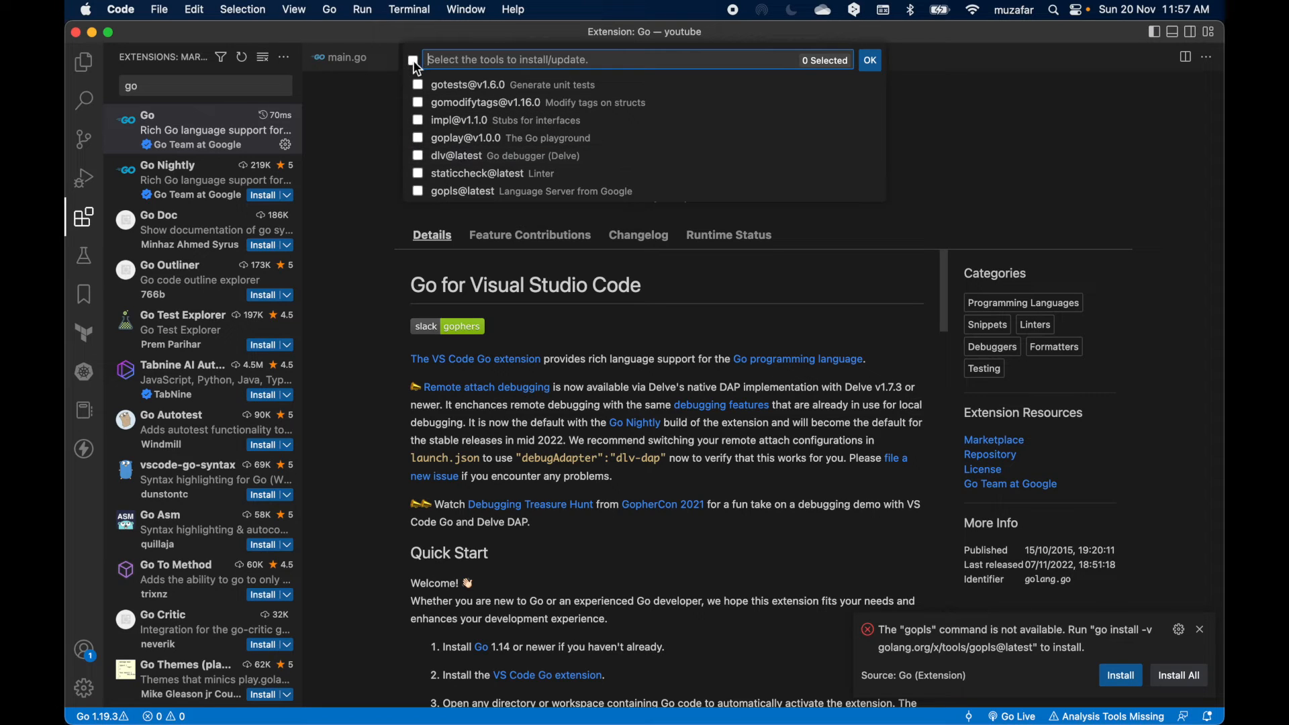
{"action": "left_click", "coordinate": [412, 59]}
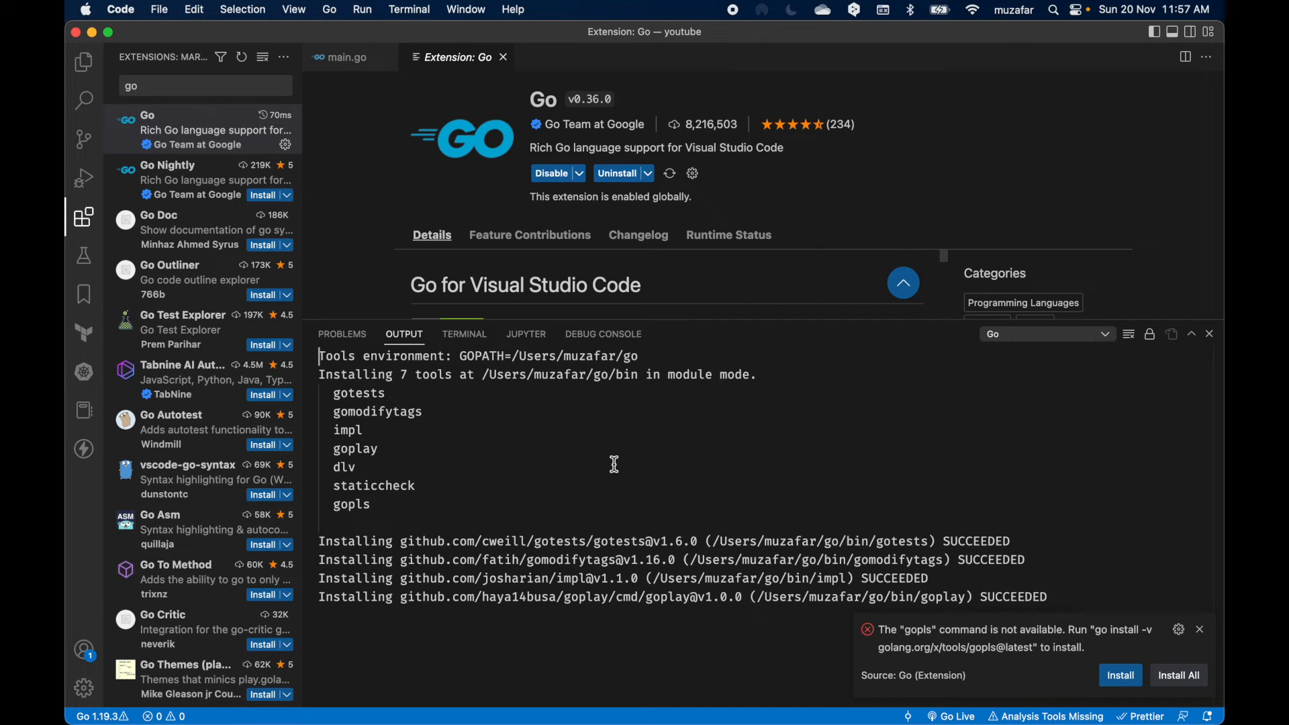
{"action": "mouse_move", "coordinate": [878, 450]}
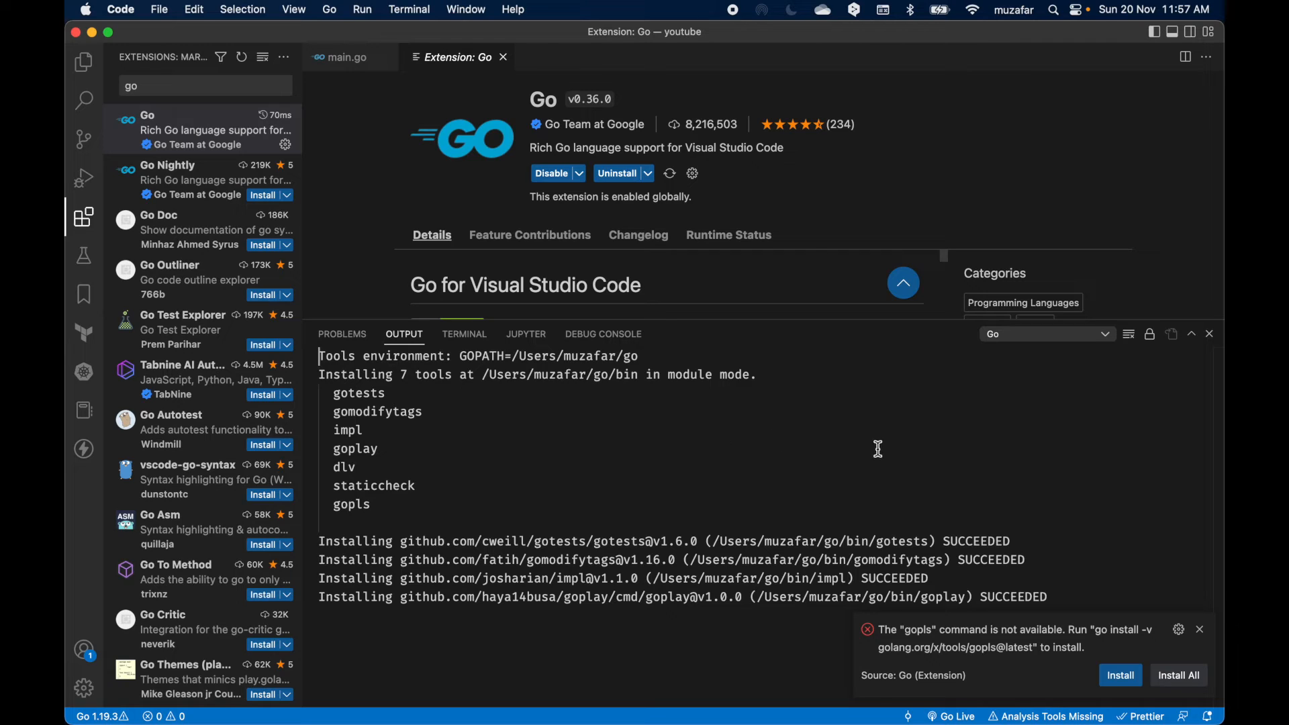
{"action": "mouse_move", "coordinate": [921, 440]}
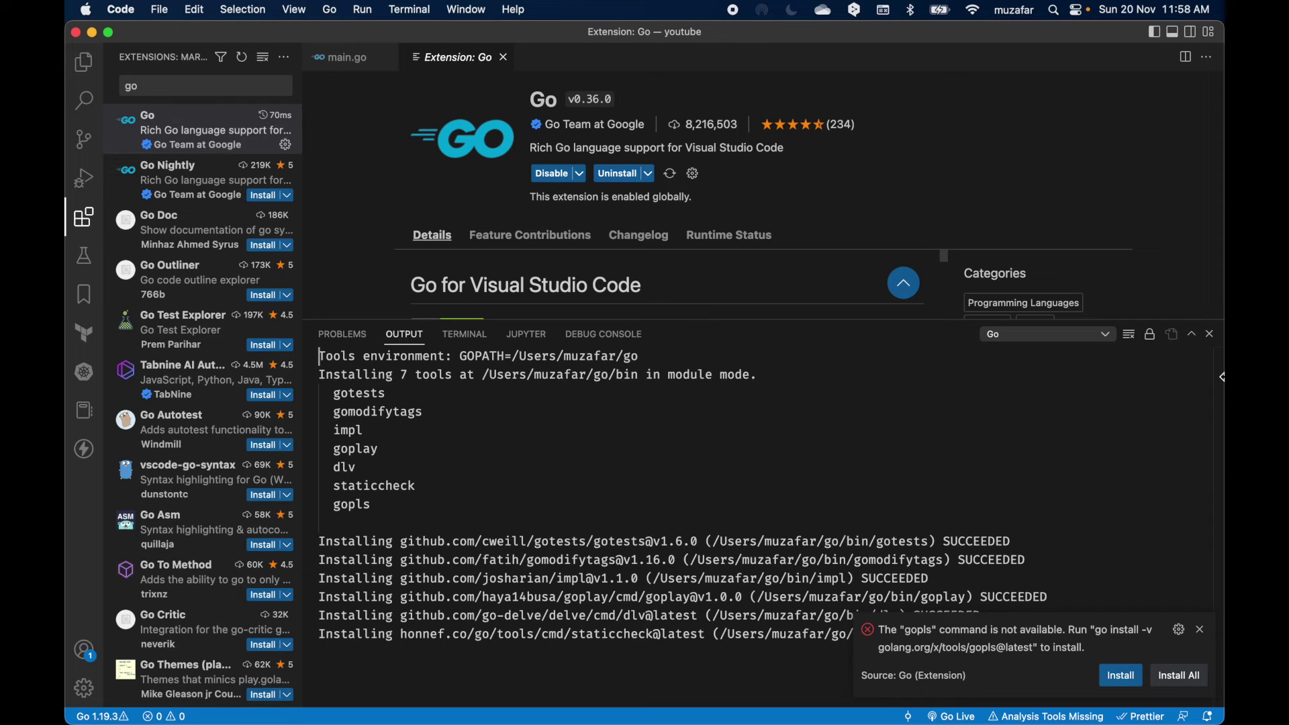
Step: Review the Output showing all tools installed successfully and dismiss the missing-gopls notice
{"action": "scroll", "scroll_direction": "down", "scroll_amount": 3}
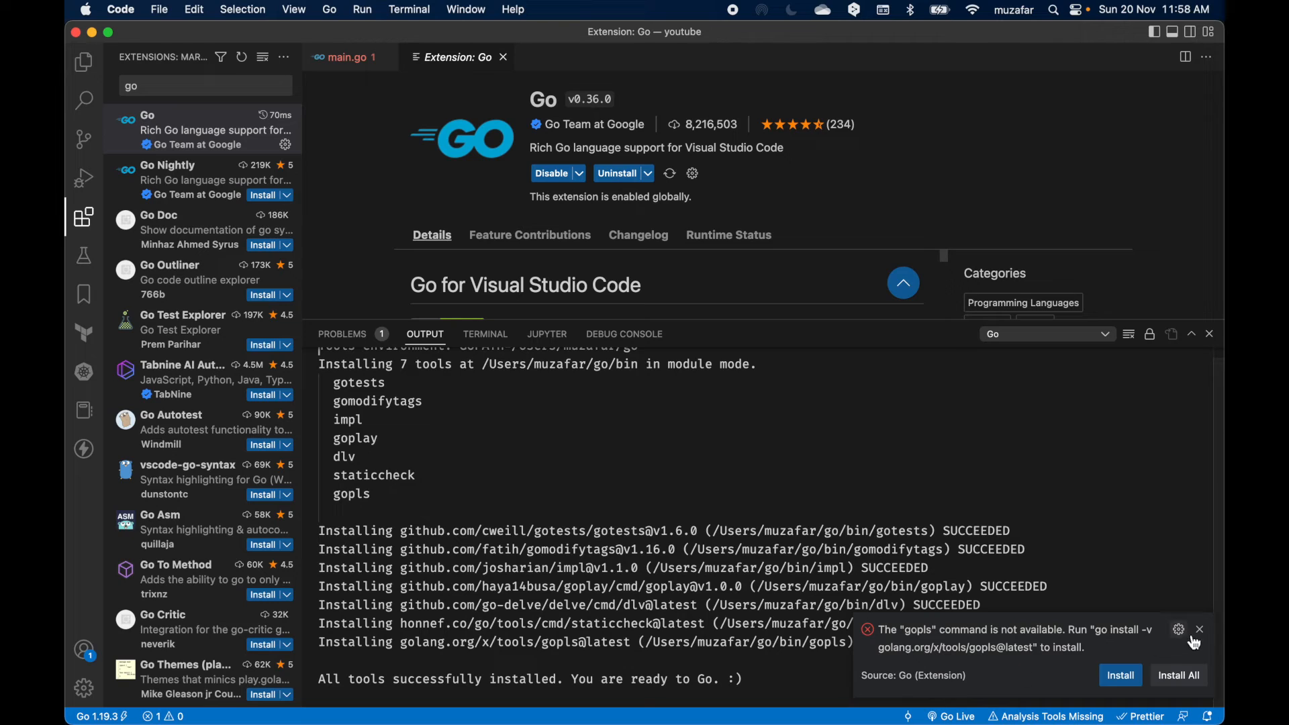
{"action": "left_click", "coordinate": [1200, 629]}
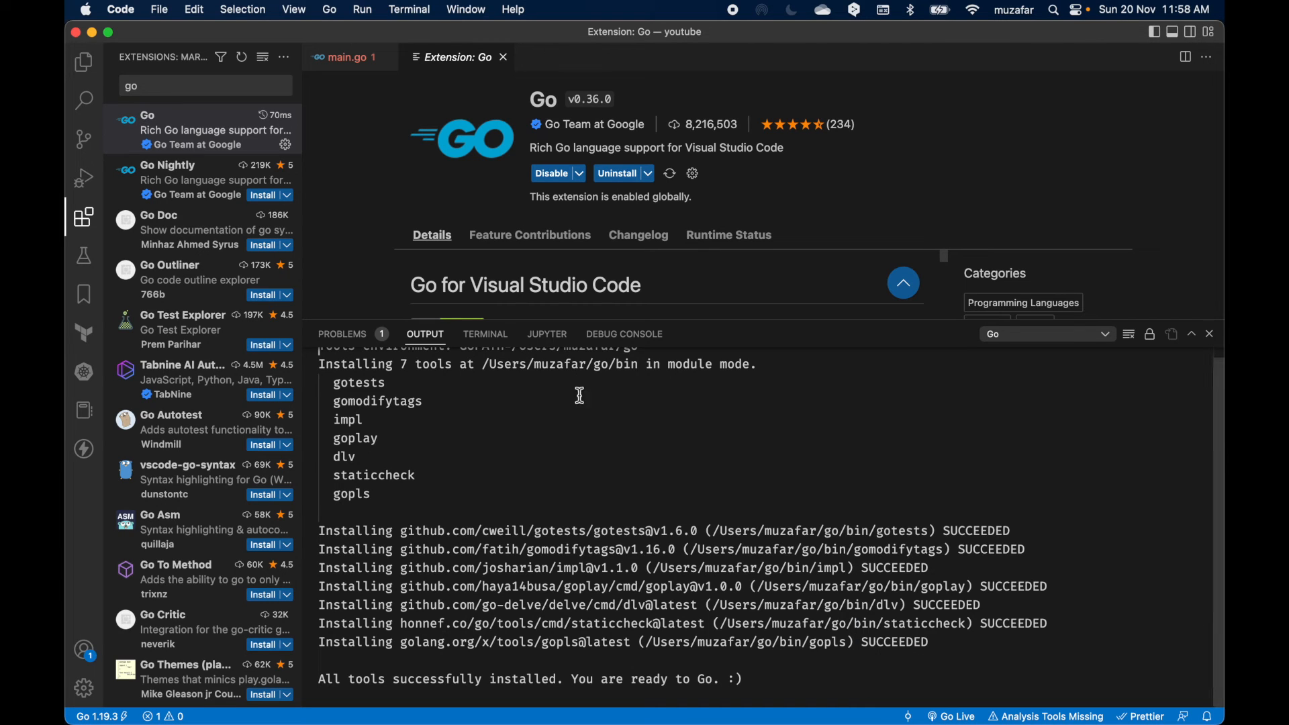
{"action": "mouse_move", "coordinate": [644, 521]}
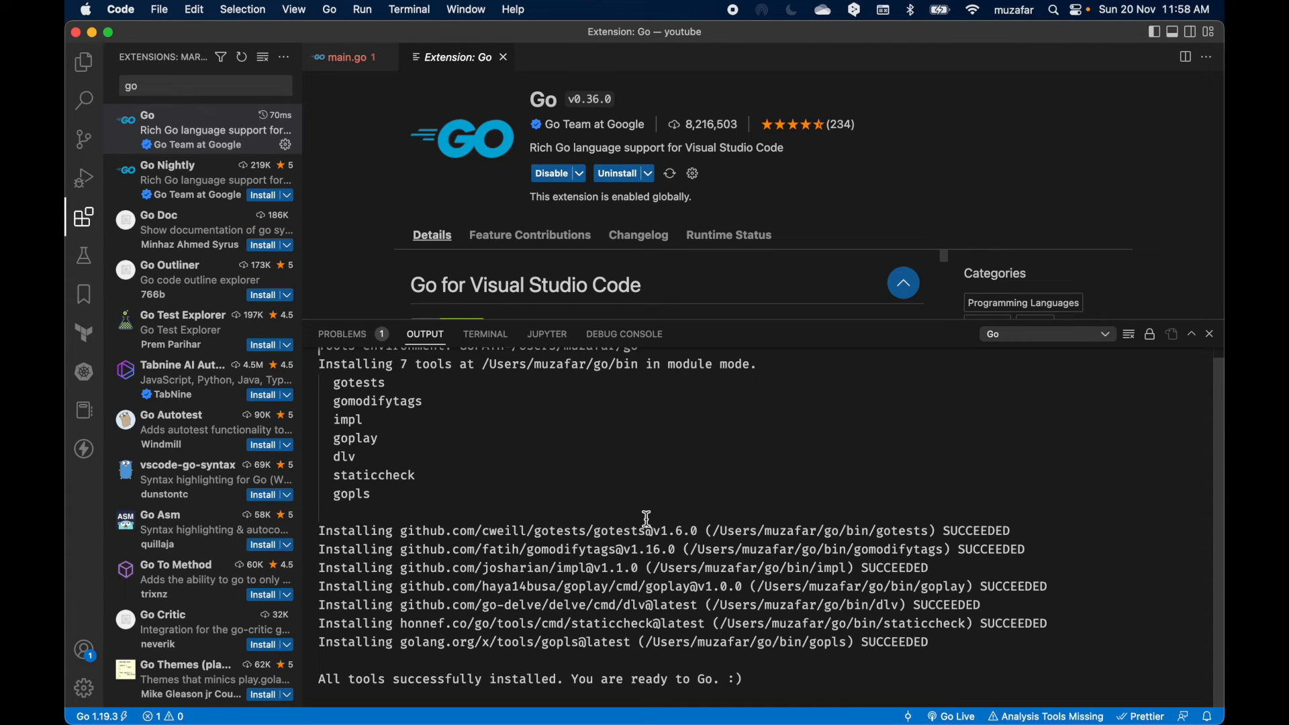
{"action": "mouse_move", "coordinate": [680, 486]}
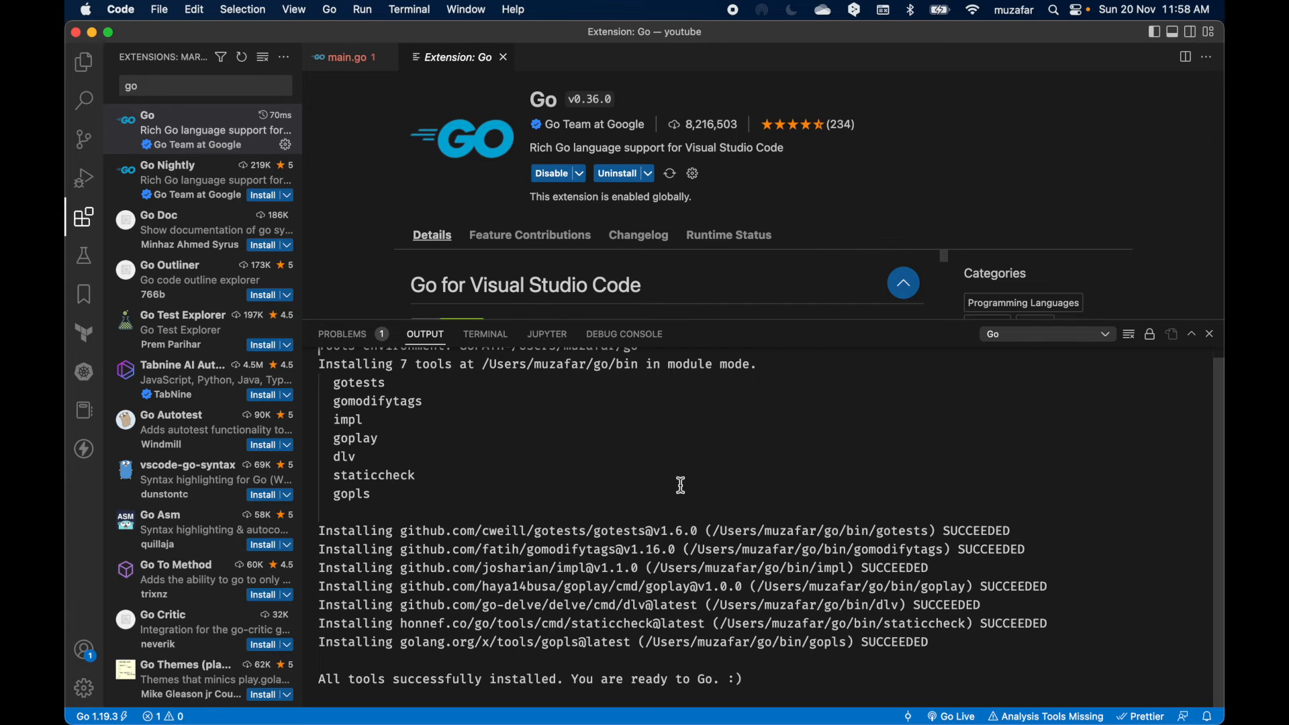
Step: List ~/go/bin in iTerm2 to confirm dlv, gomodifytags, goplay, gopls, gotests, impl and staticcheck exist
{"action": "key", "text": "Cmd+Tab"}
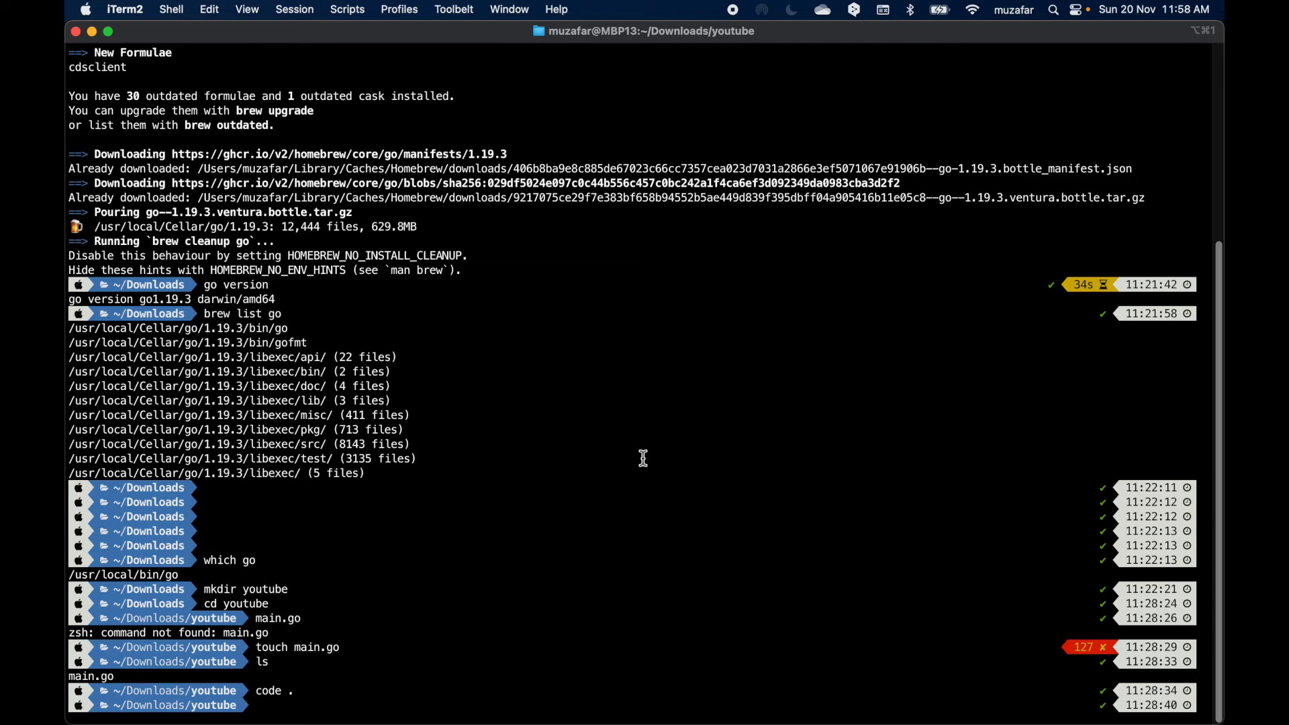
{"action": "type", "text": "ls -la"}
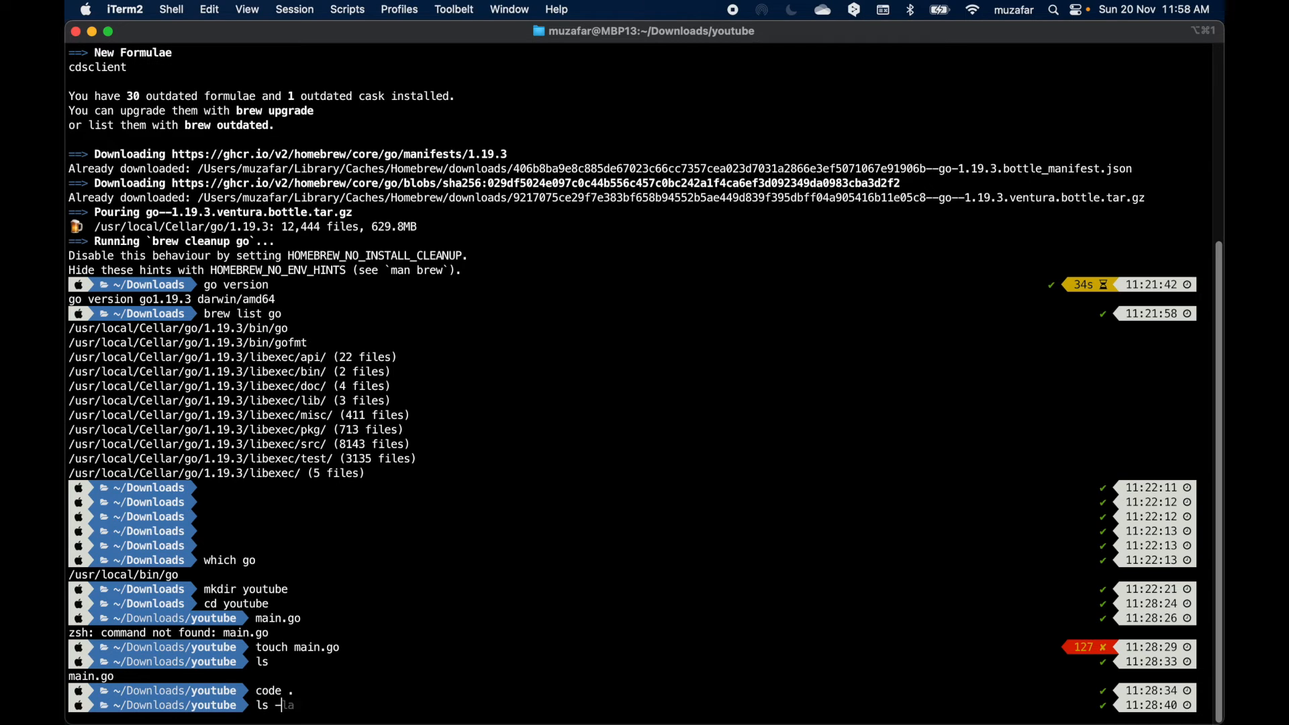
{"action": "type", "text": "~/go/bin"}
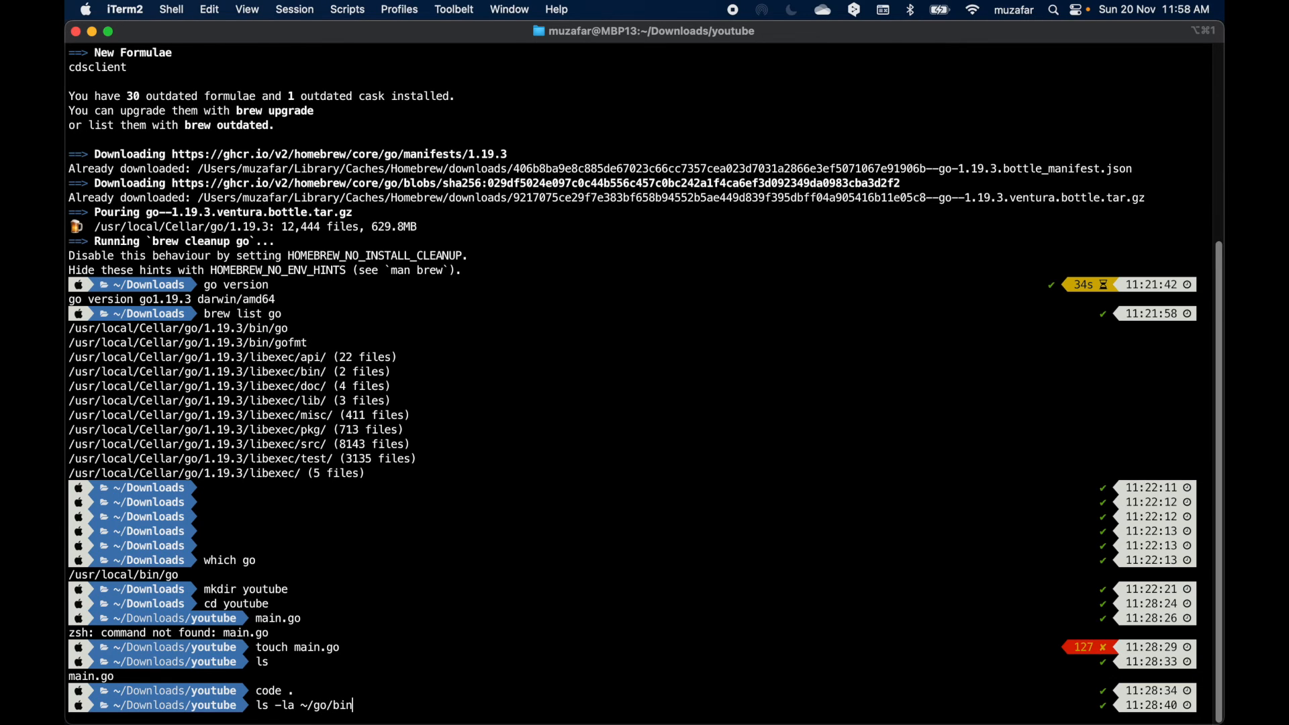
{"action": "key", "text": "Return"}
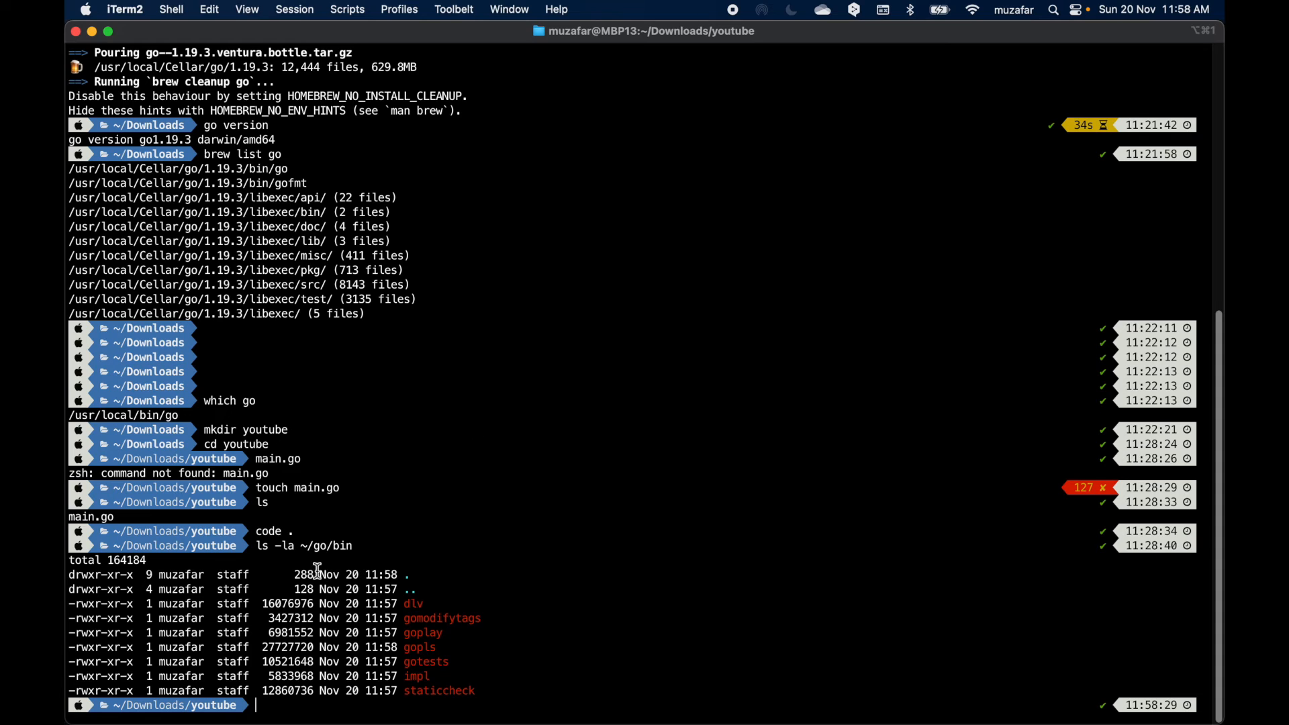
{"action": "left_click_drag", "start_coordinate": [317, 572], "coordinate": [493, 694]}
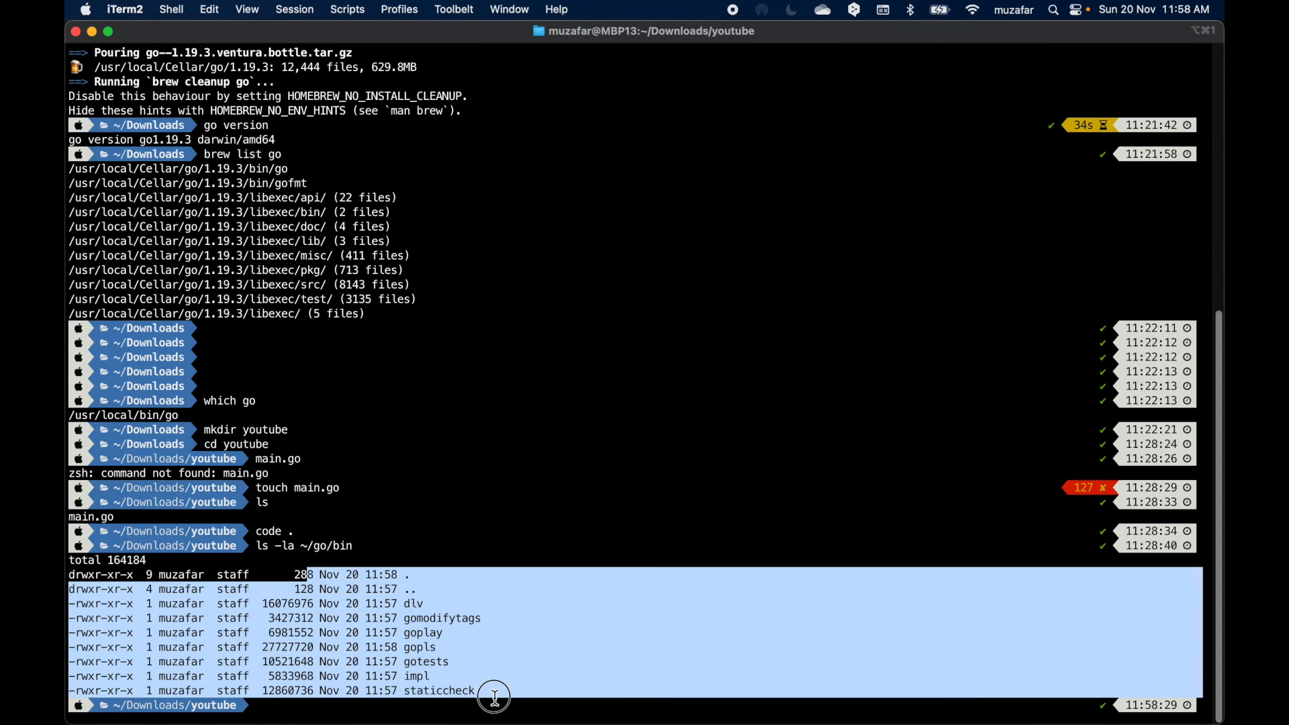
{"action": "key", "text": "cmd+tab"}
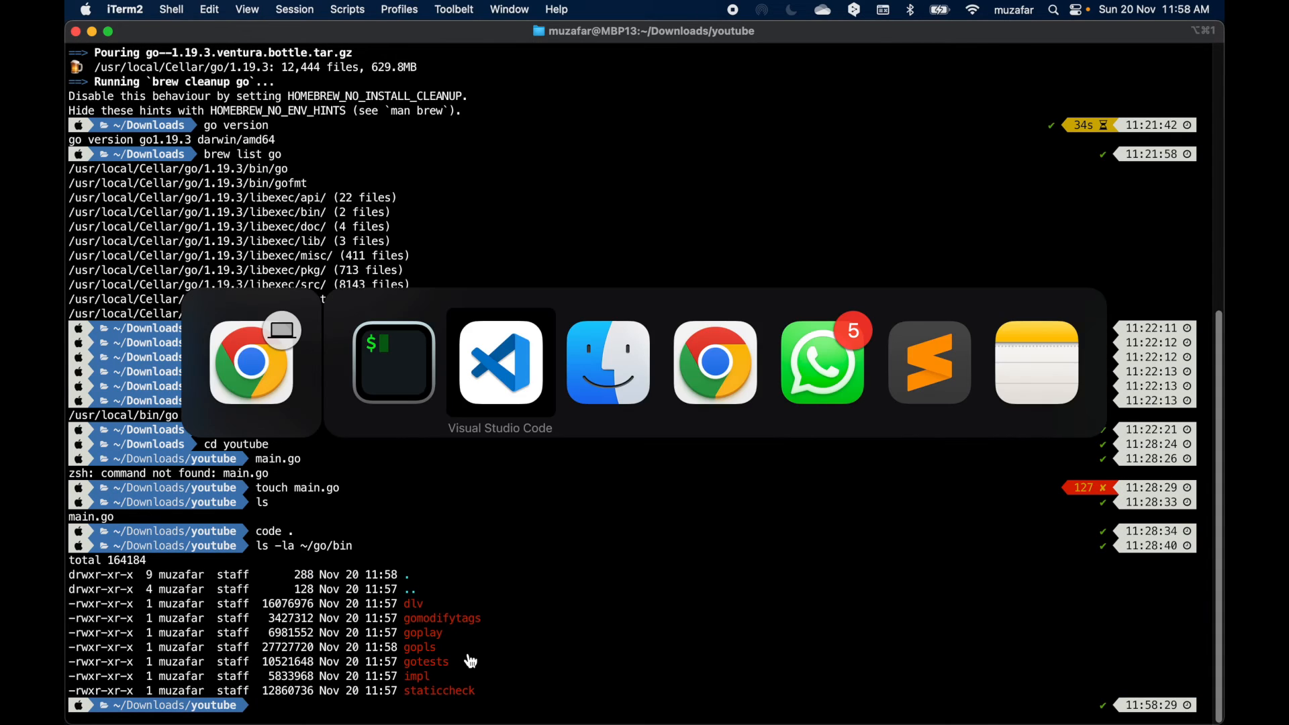
Step: Return to Visual Studio Code and close the Go extension details page
{"action": "left_click", "coordinate": [500, 363]}
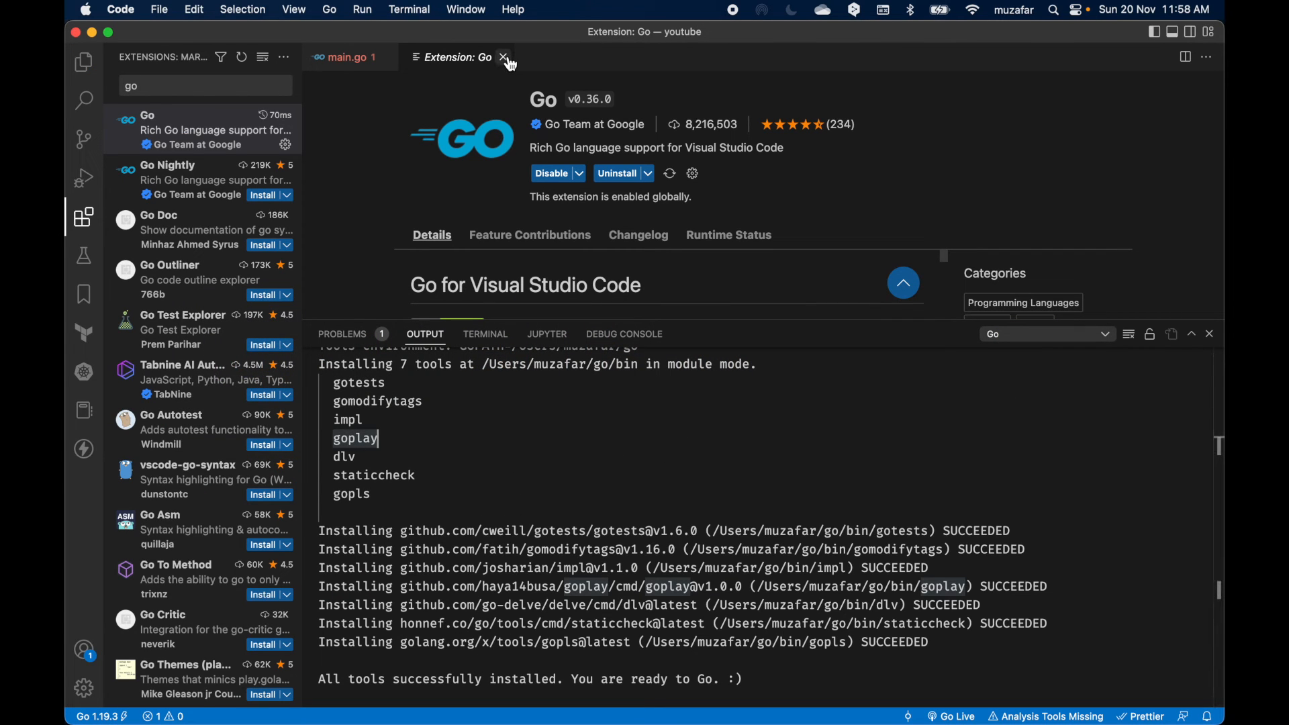
{"action": "left_click", "coordinate": [499, 56]}
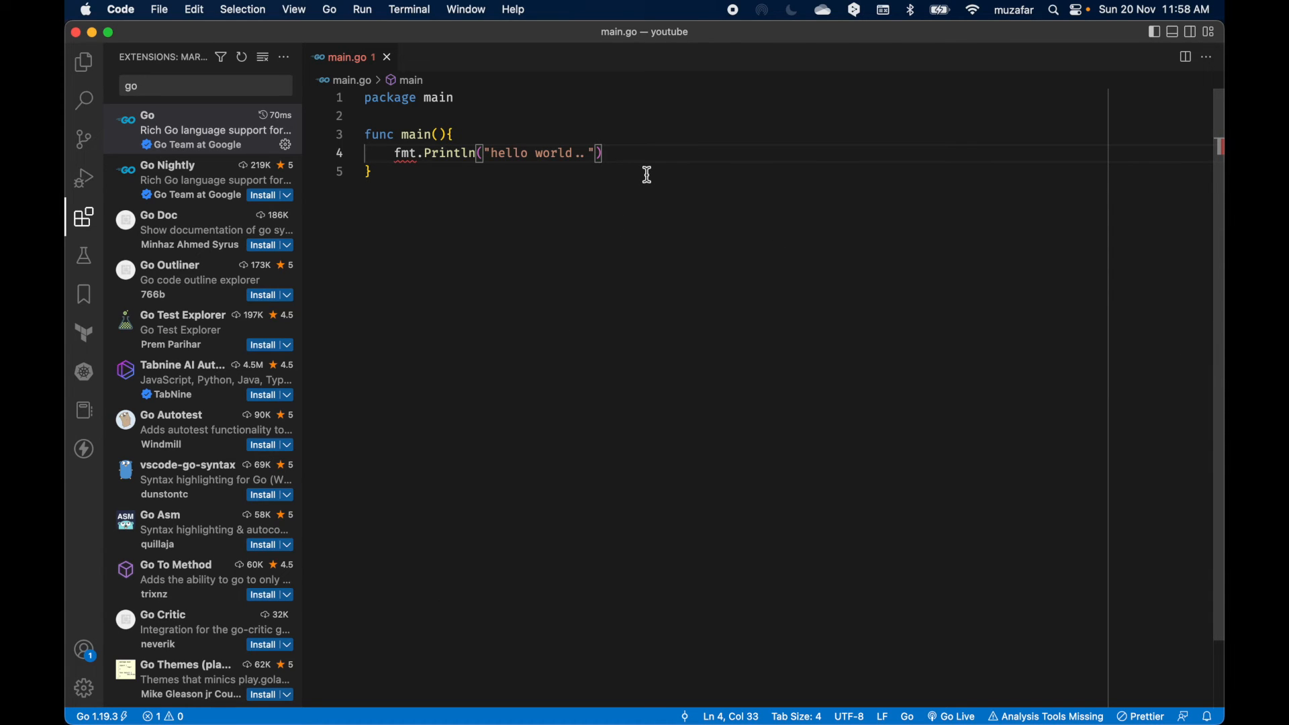
{"action": "mouse_move", "coordinate": [404, 153]}
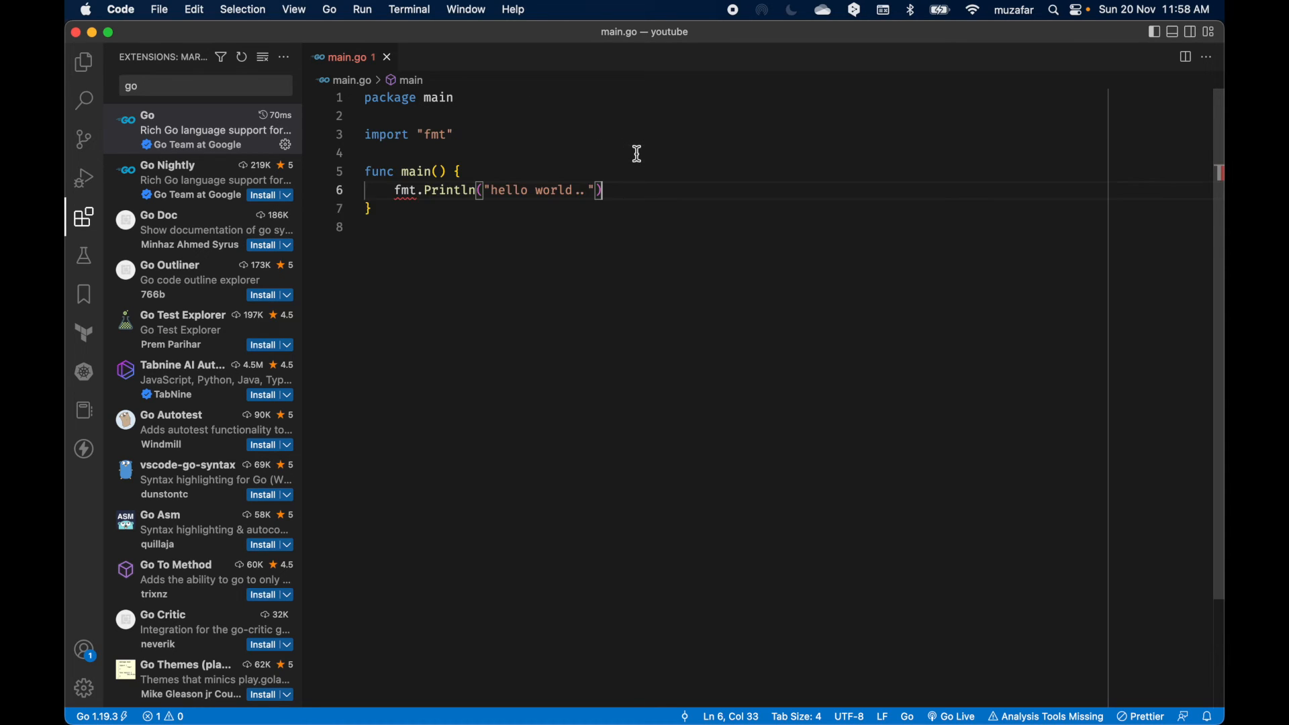
Step: Inspect the auto-added fmt import and print line, then select all code in main.go
{"action": "double_click", "coordinate": [376, 134]}
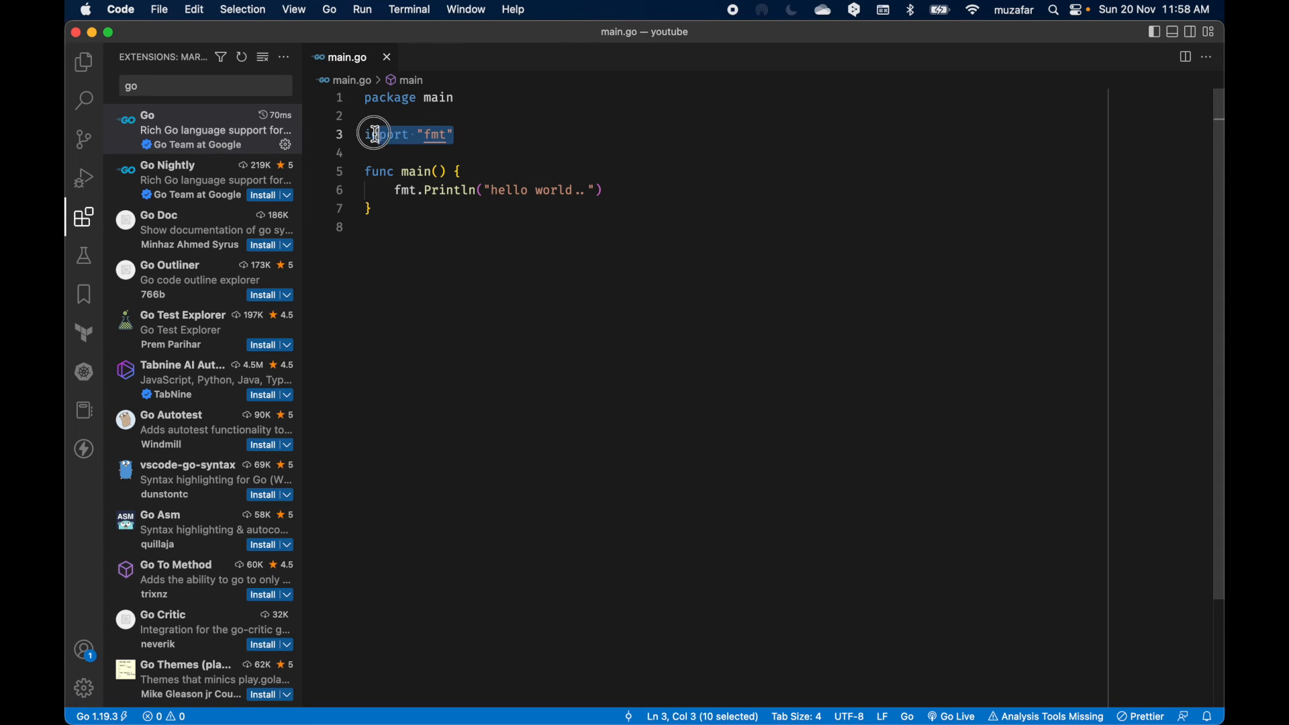
{"action": "left_click", "coordinate": [390, 190]}
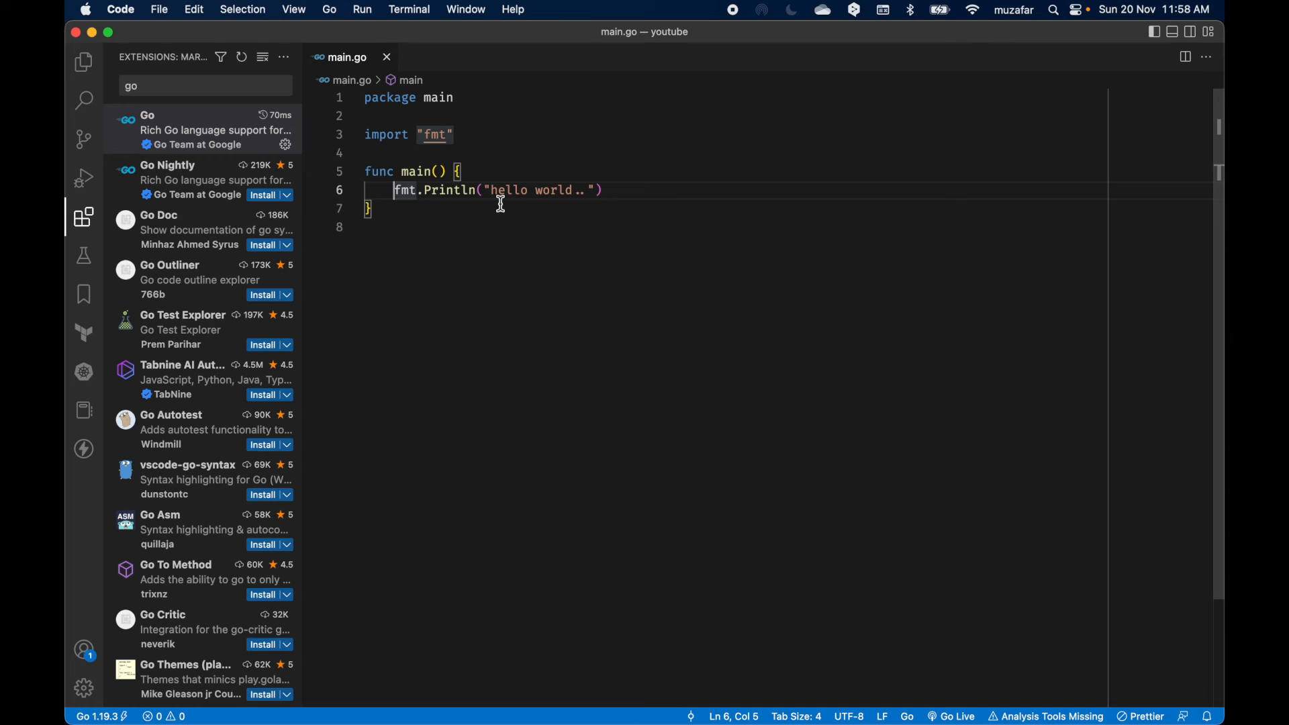
{"action": "triple_click", "coordinate": [497, 190]}
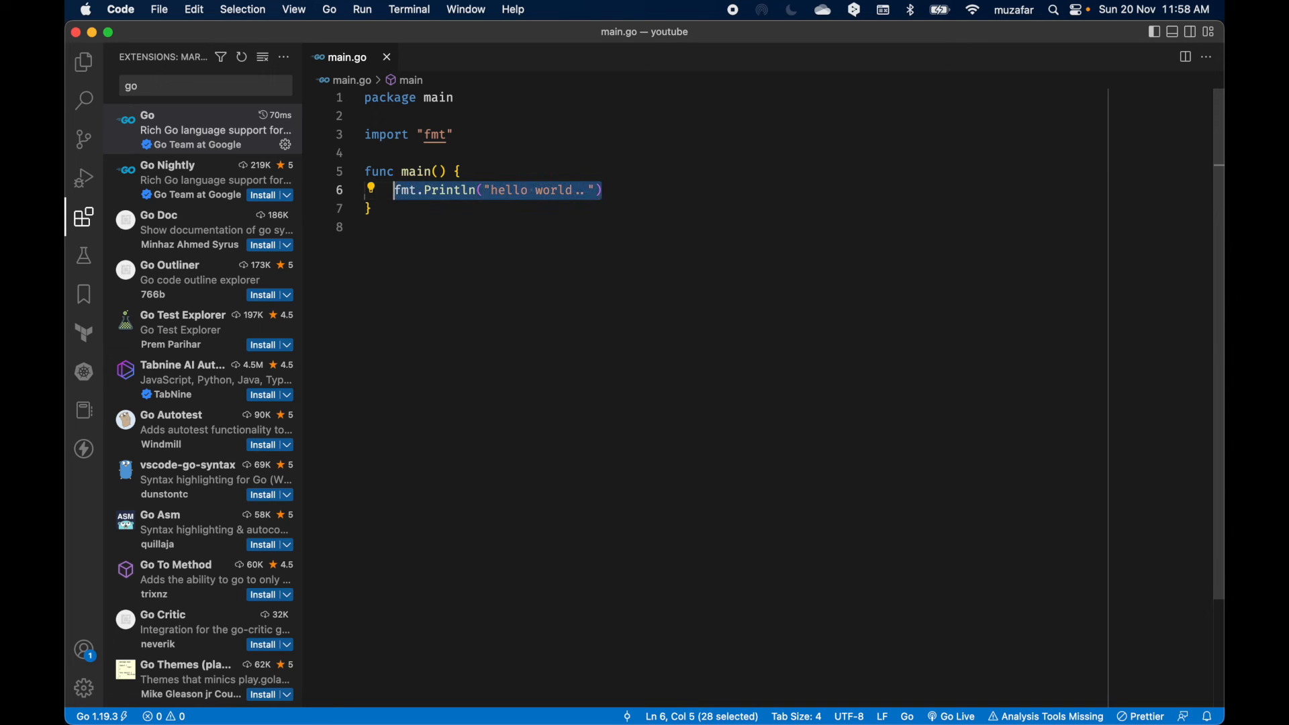
{"action": "key", "text": "Cmd+a"}
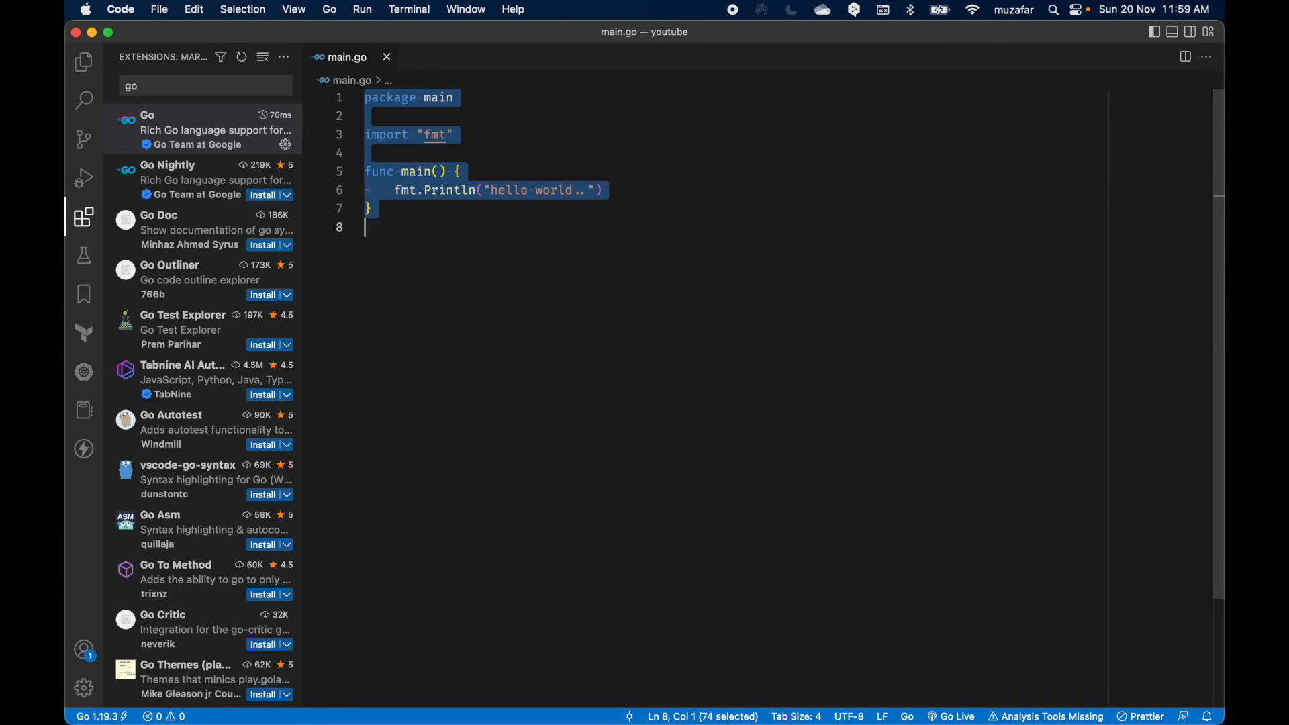
Step: Clear main.go and retype the package main line
{"action": "key", "text": "Delete"}
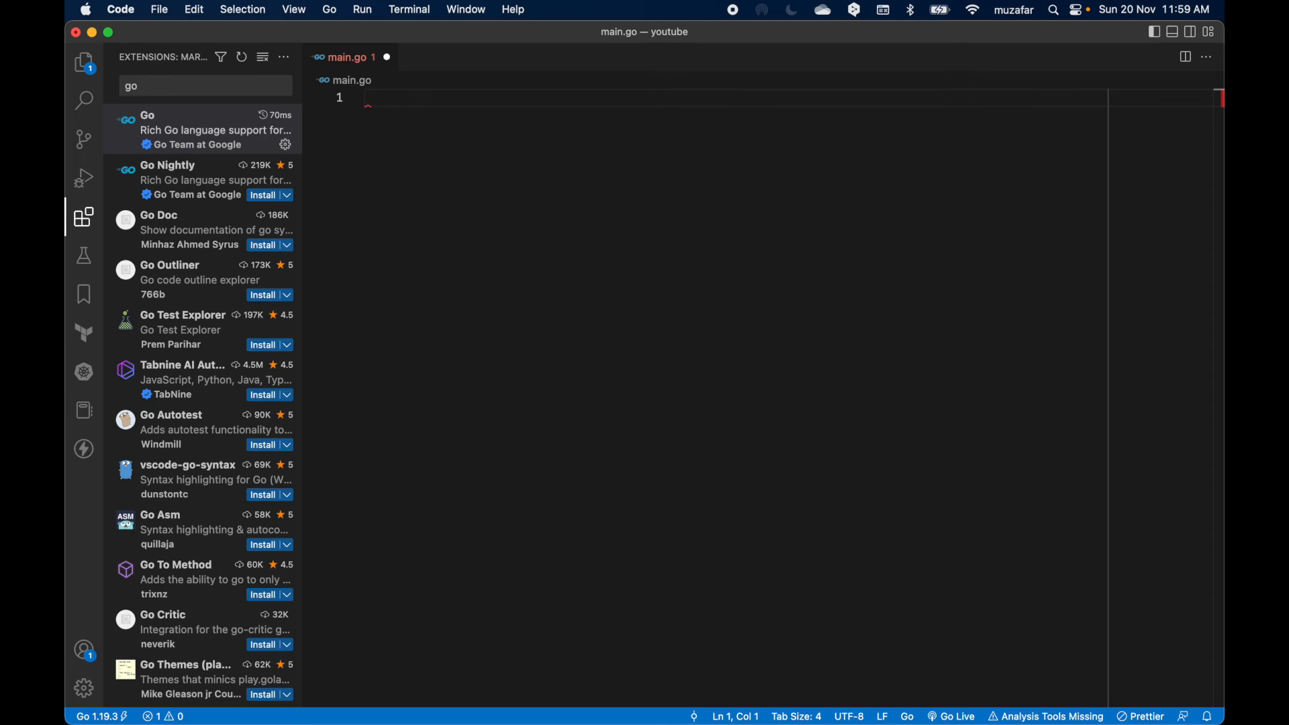
{"action": "type", "text": "package"}
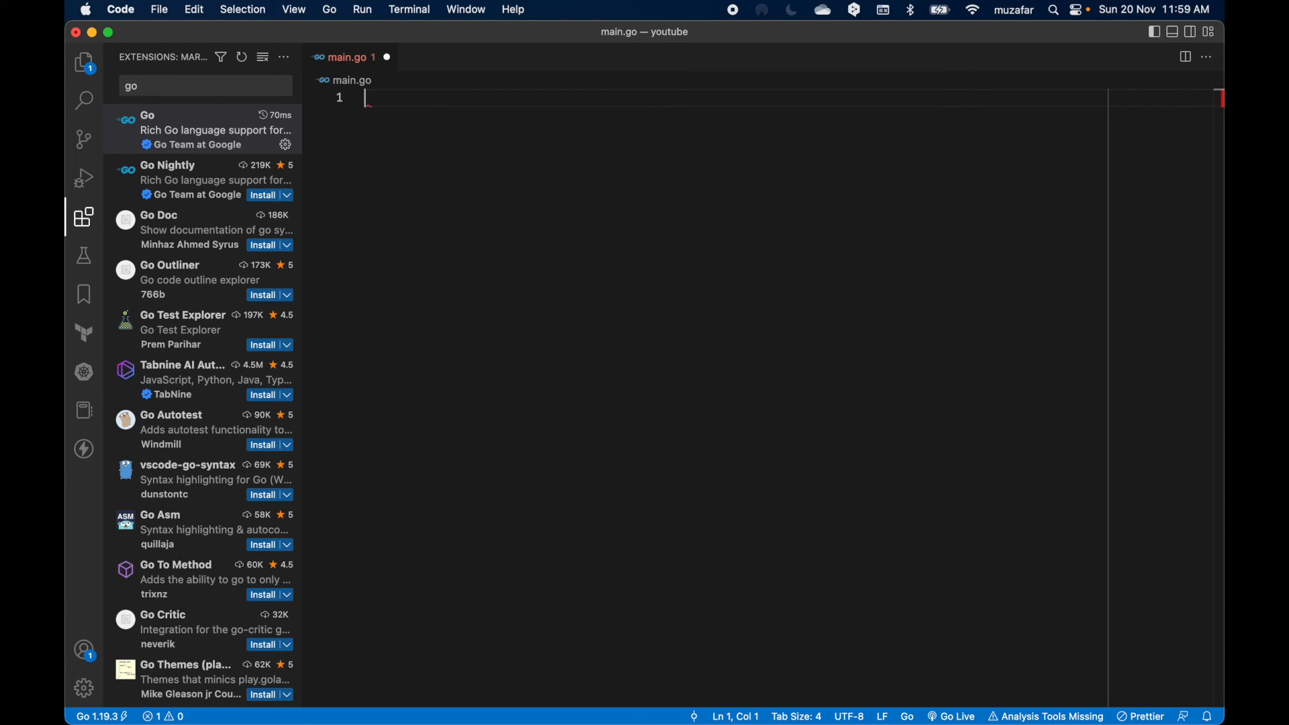
{"action": "type", "text": "package main"}
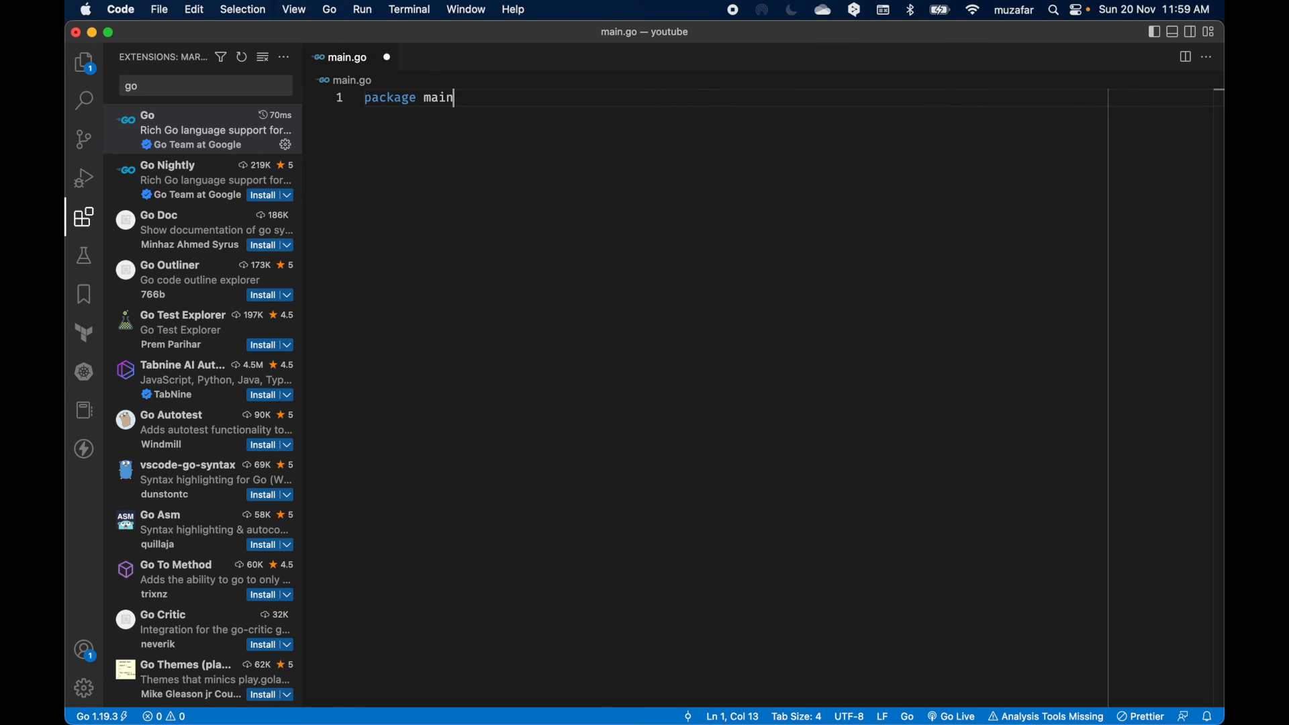
{"action": "key", "text": "Enter"}
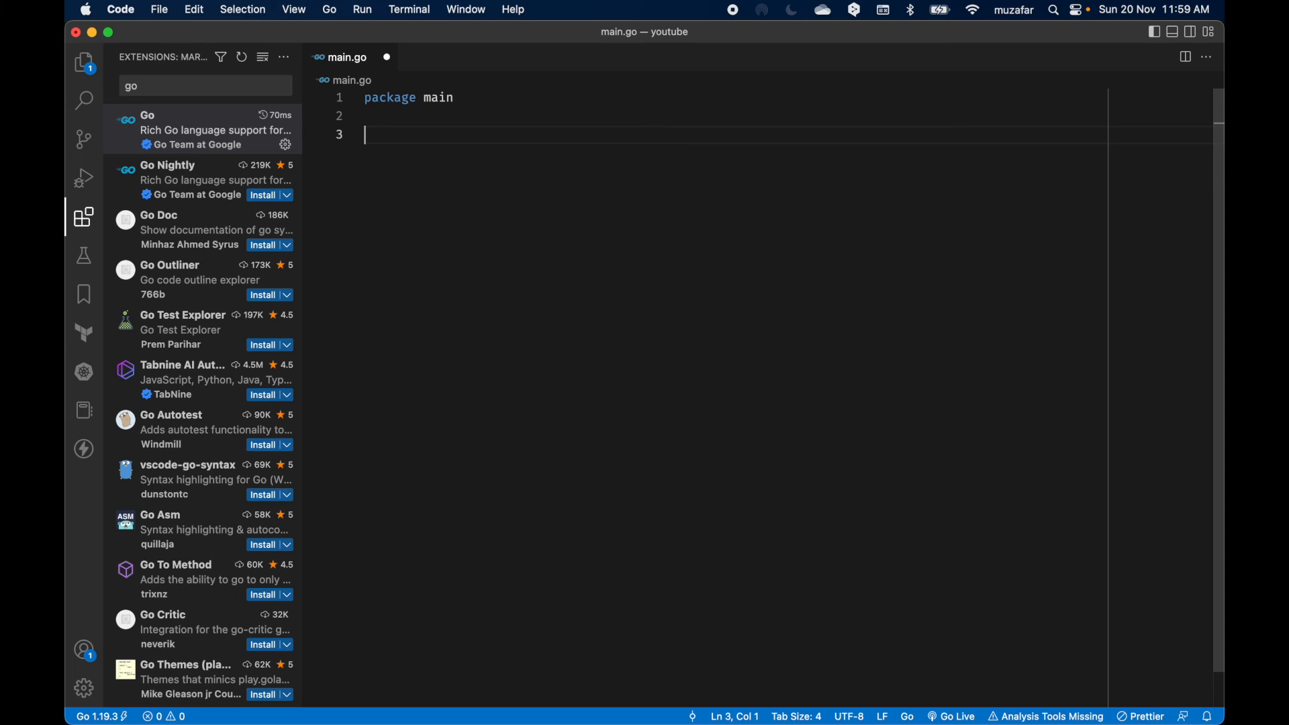
Step: Write func main() with fmt.Println("Hello world..") and save the file
{"action": "type", "text": "func main"}
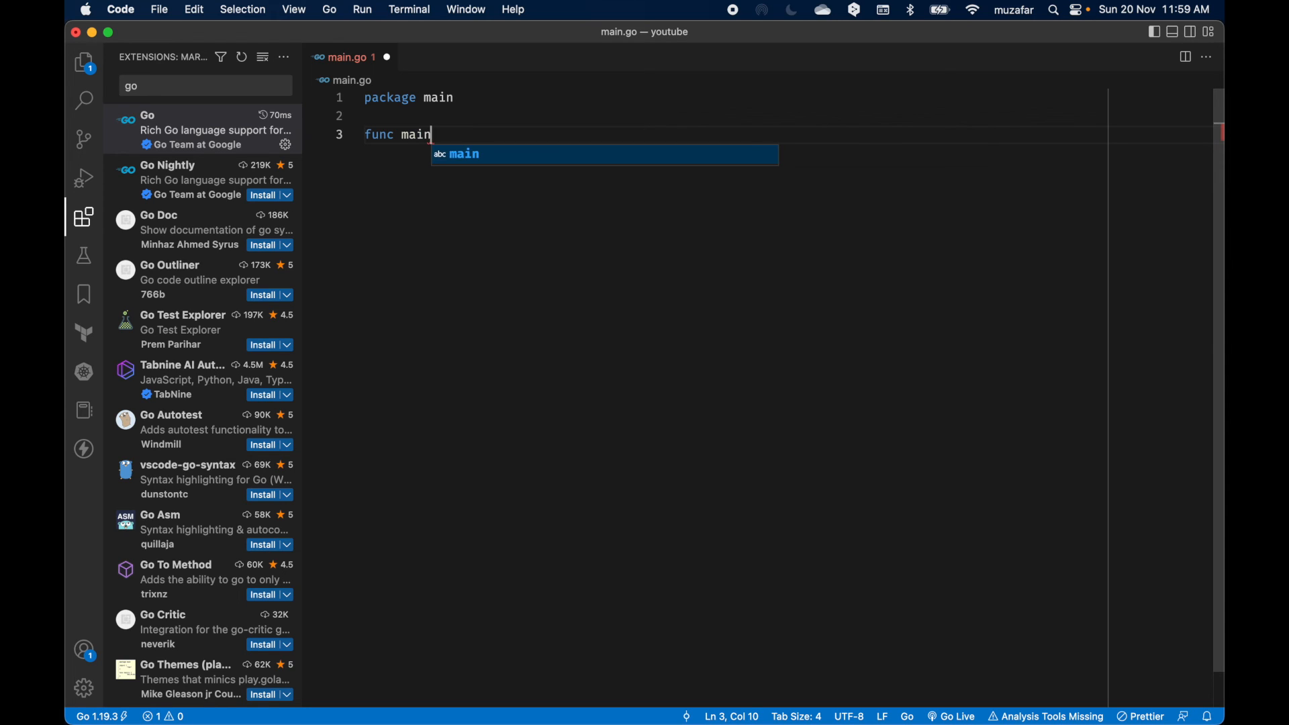
{"action": "type", "text": "(){"}
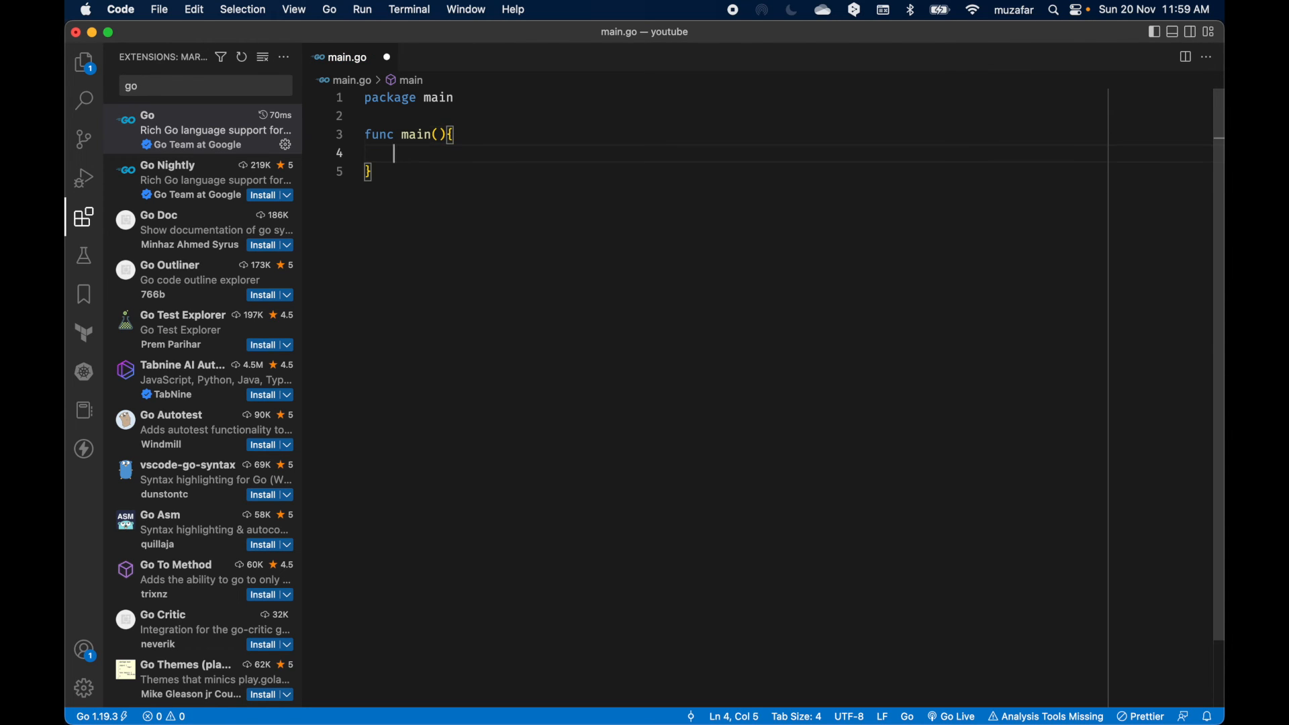
{"action": "type", "text": "fmt.Println(\""}
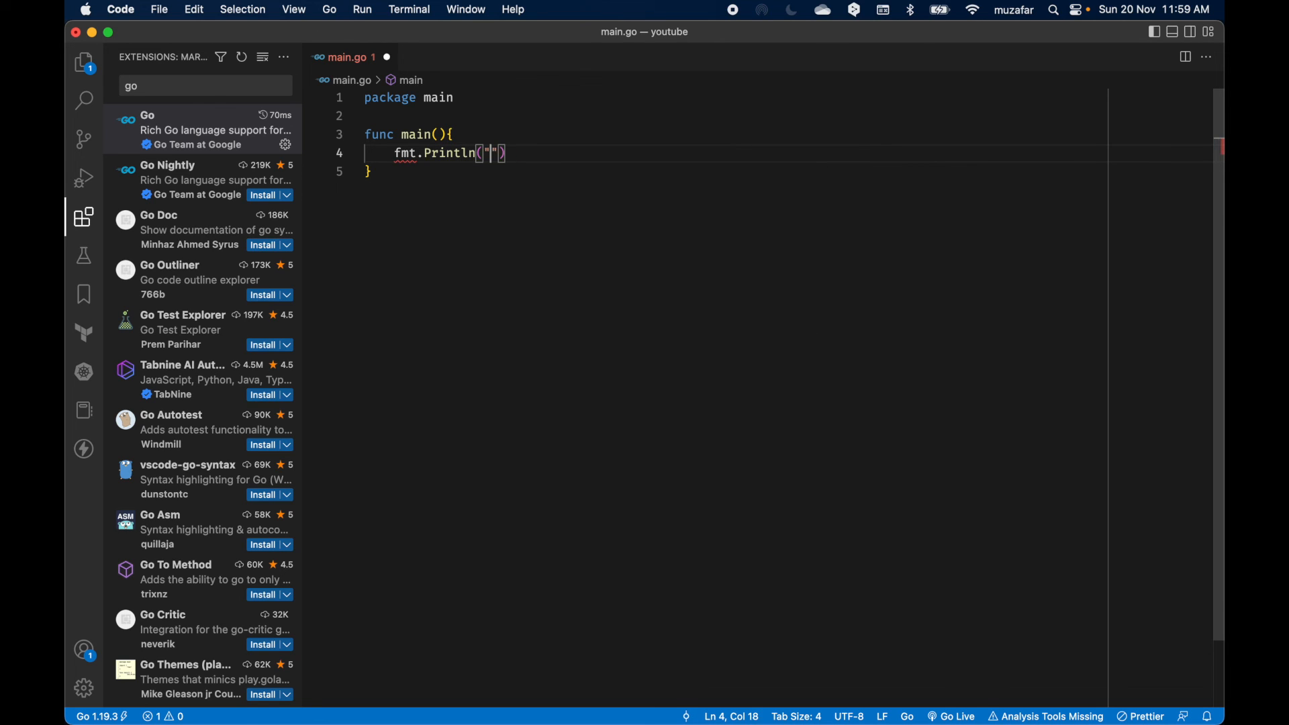
{"action": "type", "text": "Hello world.."}
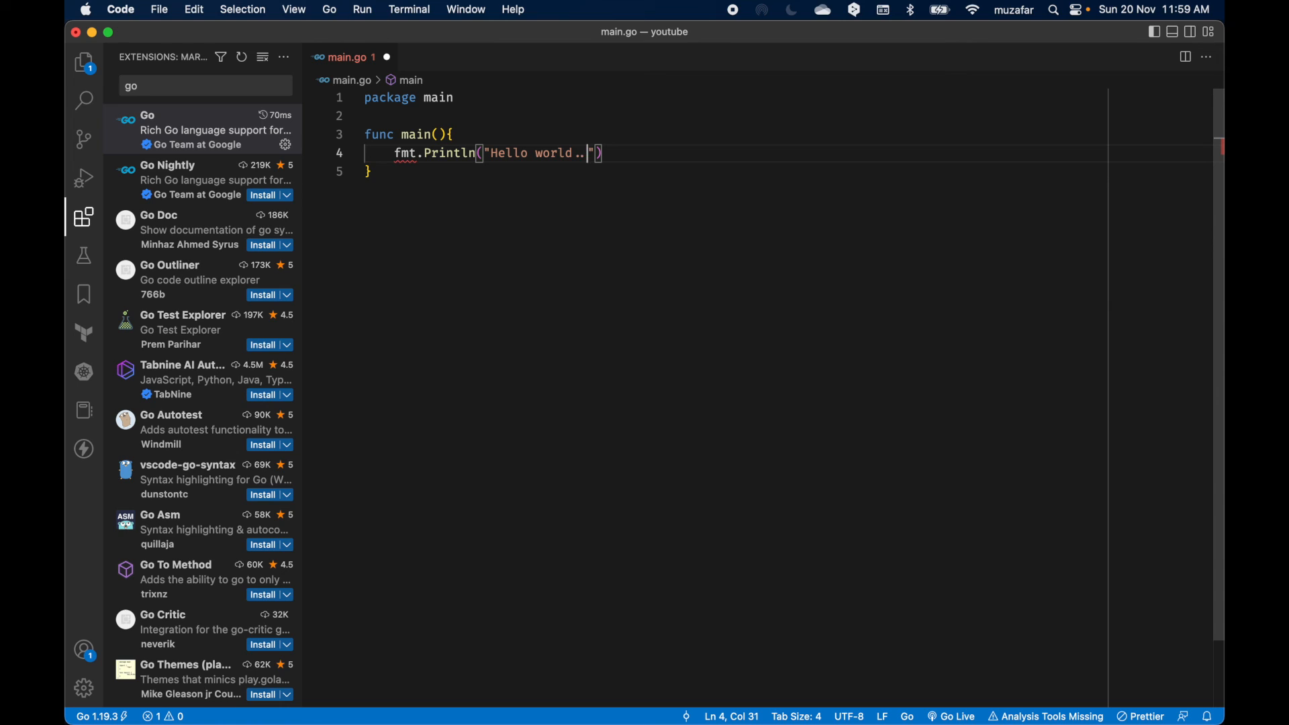
{"action": "key", "text": "cmd+s"}
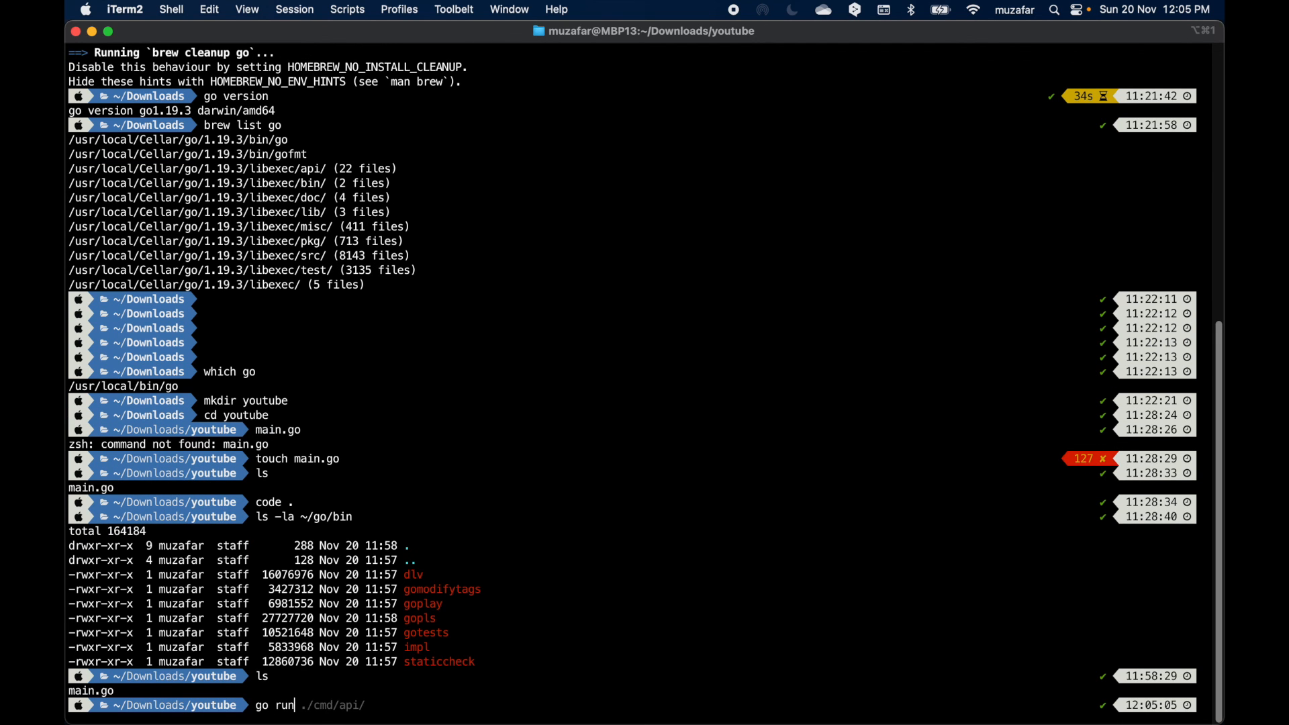
Step: Run go run main.go in iTerm2 so it prints Hello world.
{"action": "type", "text": "main.go"}
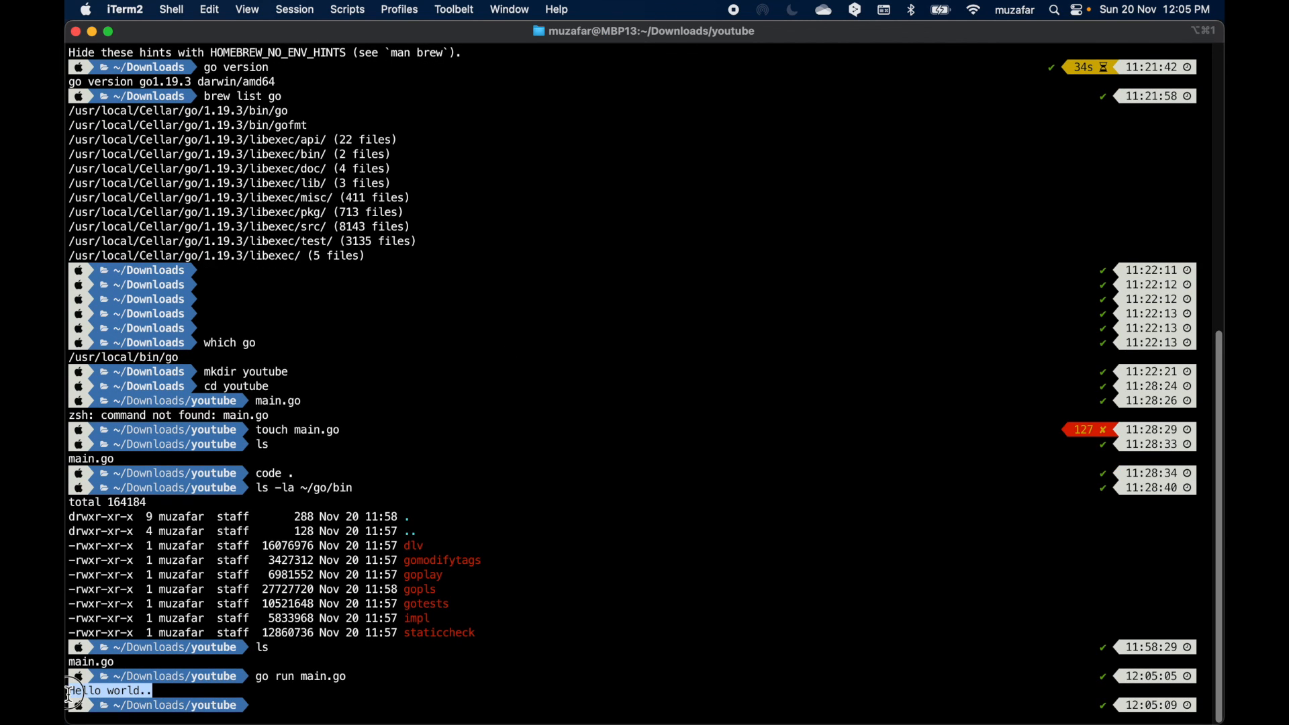
{"action": "mouse_move", "coordinate": [700, 443]}
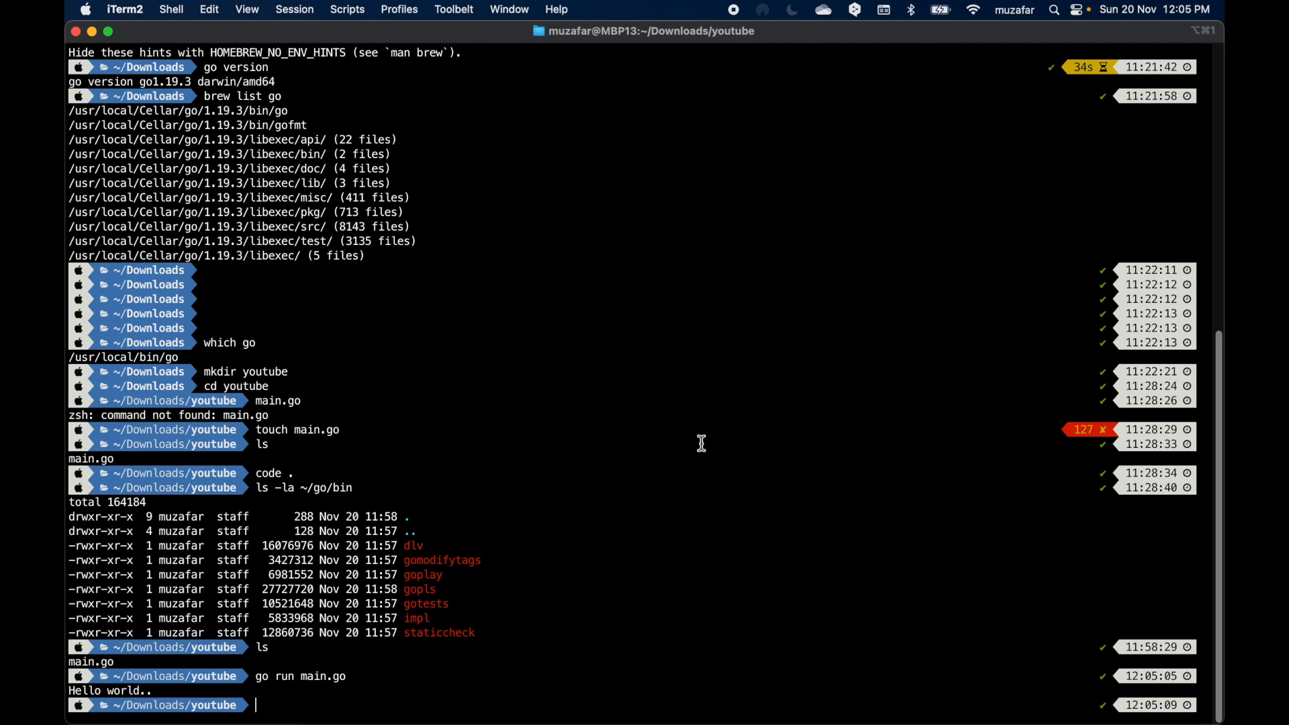